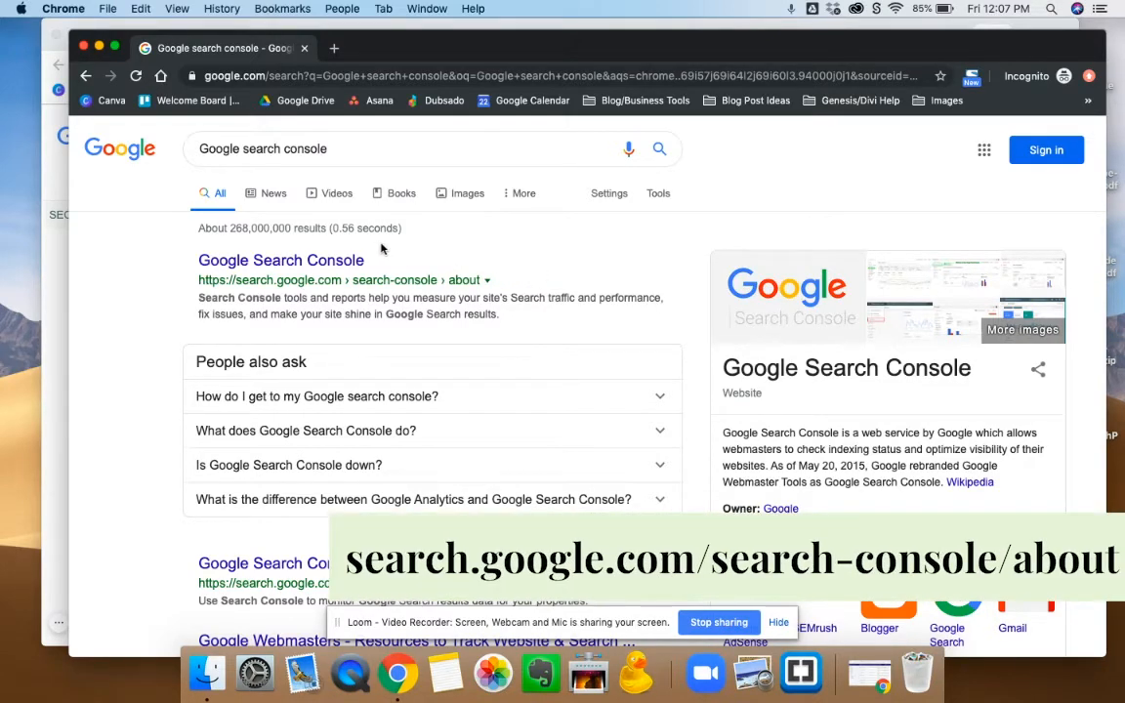
- Reach the Google sign-in page via the Search Console result and Start now
left_click(281, 260)
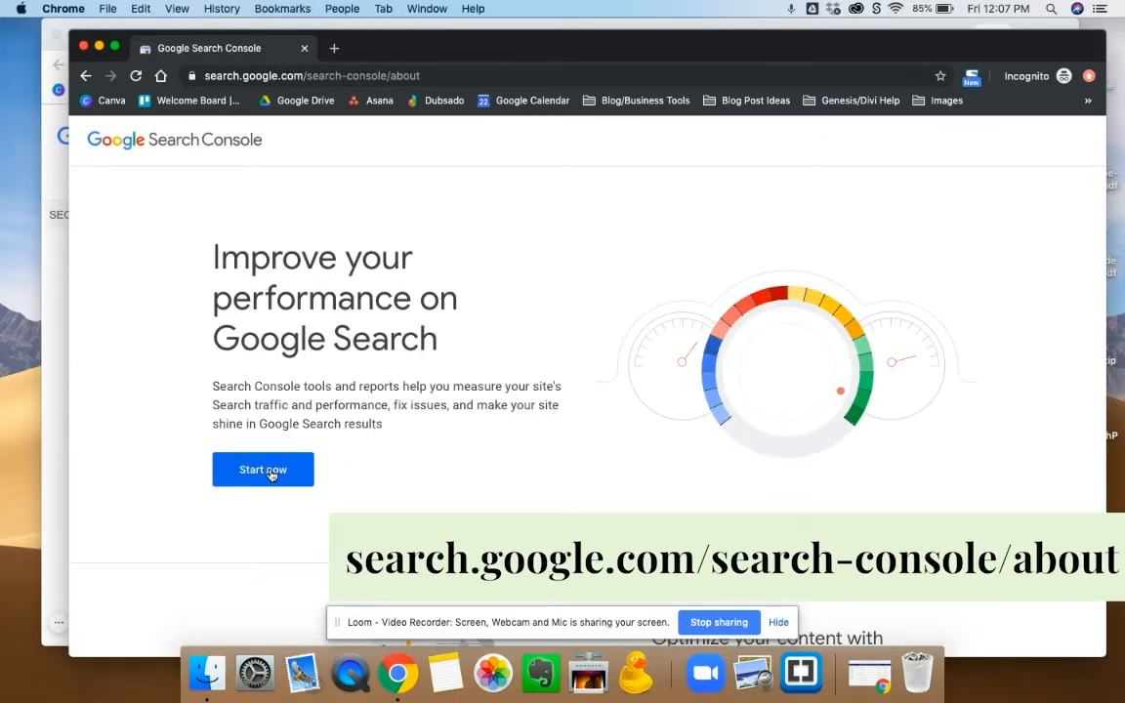
left_click(261, 468)
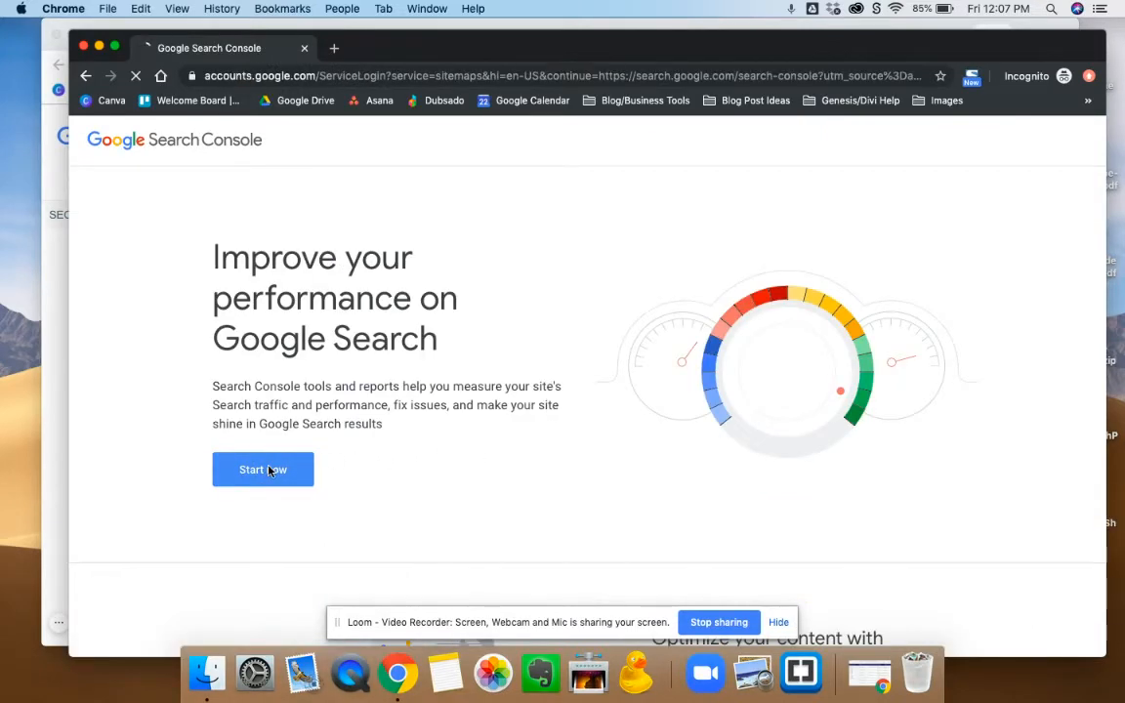
left_click(261, 468)
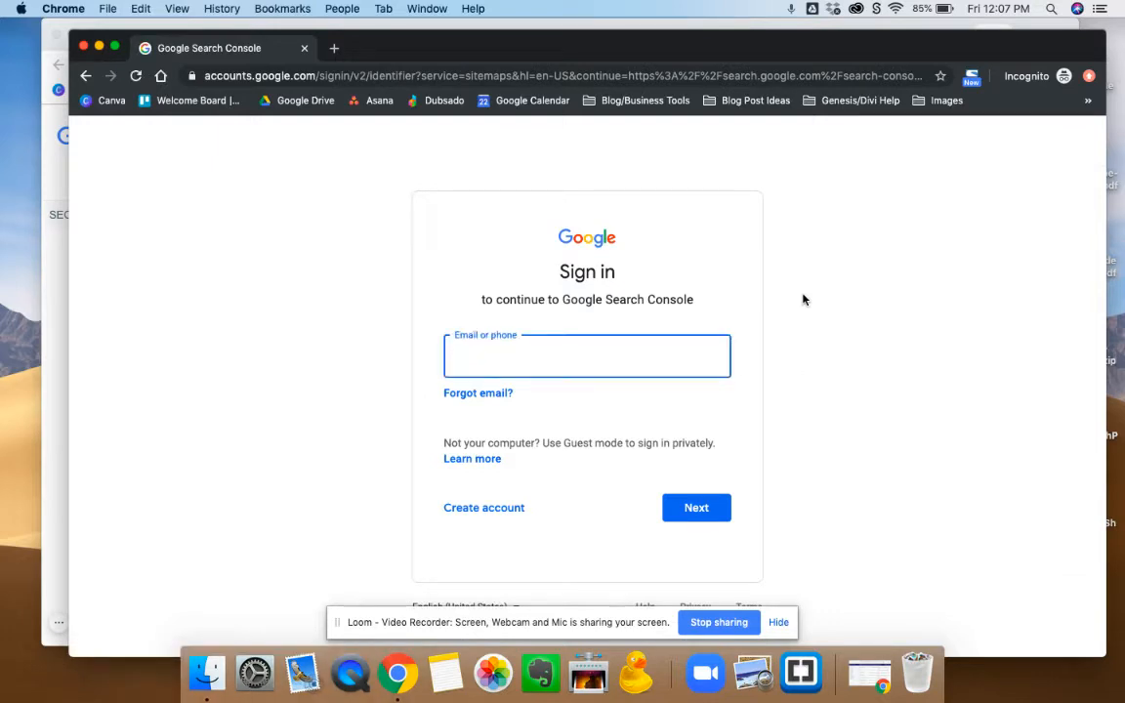
- Sign in with the createitcollective.com account email and its password
left_click(586, 356)
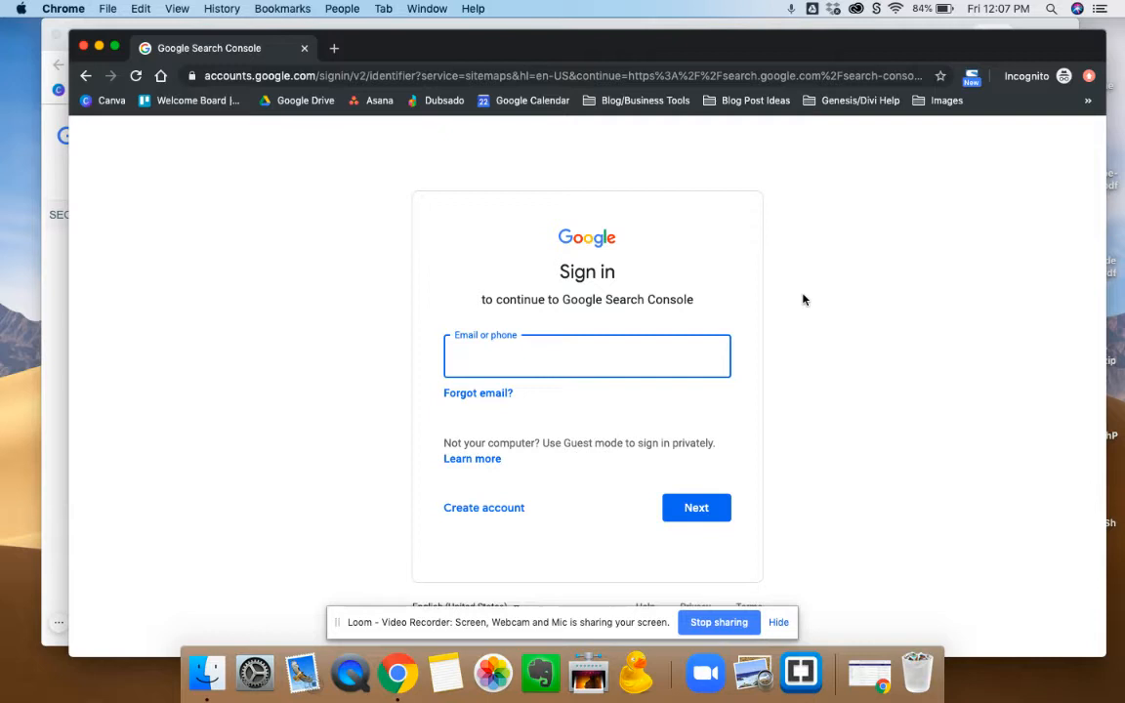
left_click(586, 356)
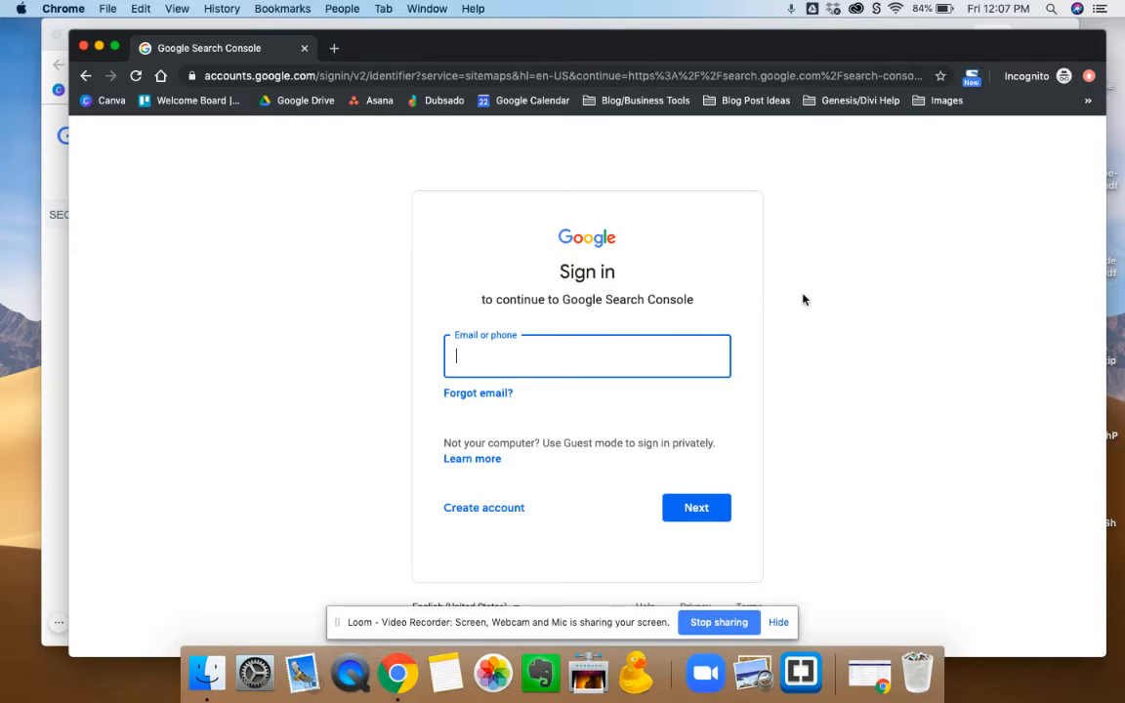
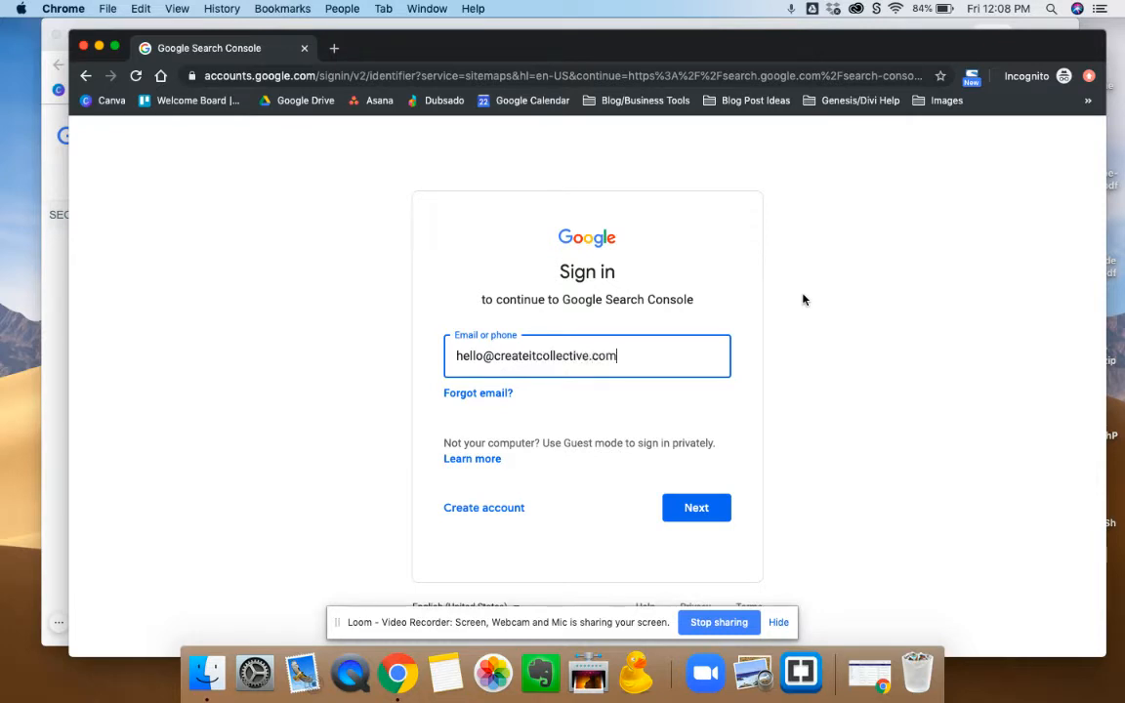
left_click(696, 508)
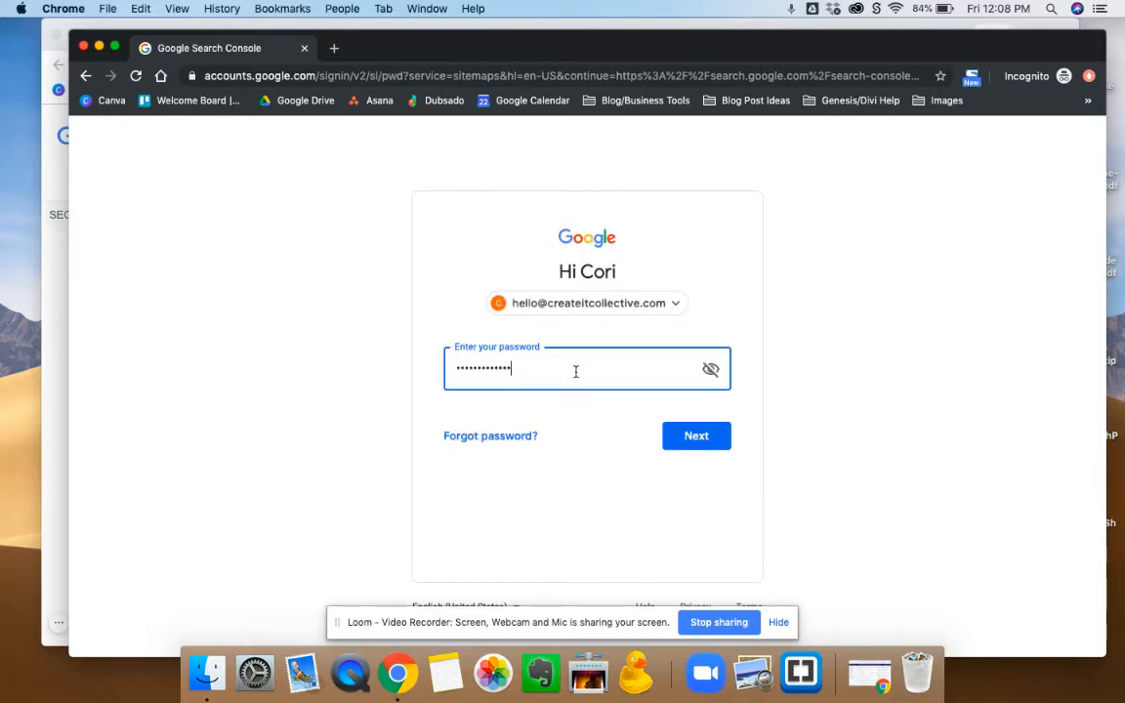
left_click(696, 436)
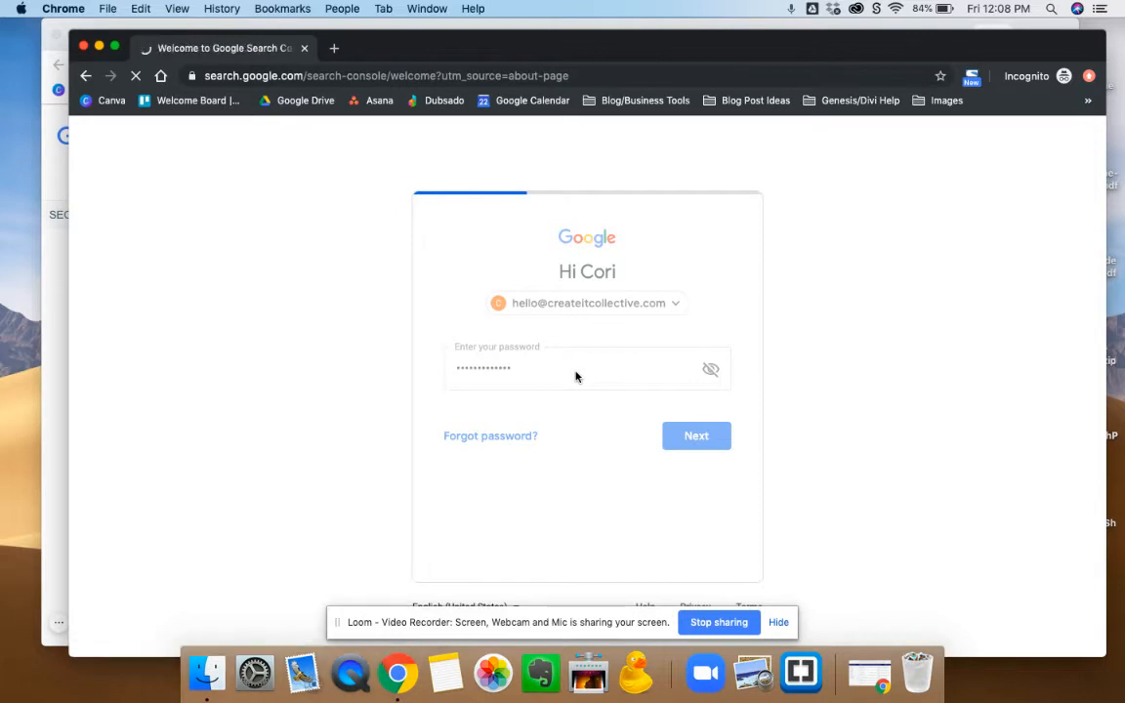
- View the welcome page's Domain and URL prefix property options
left_click(695, 436)
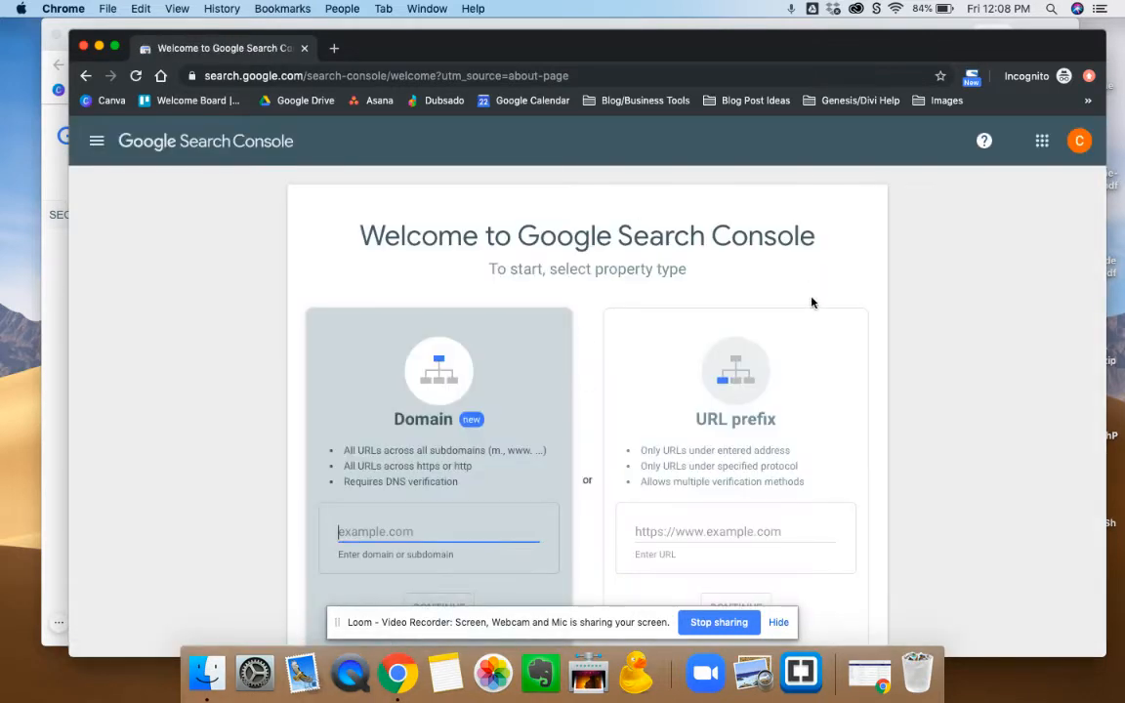
scroll("down", 3)
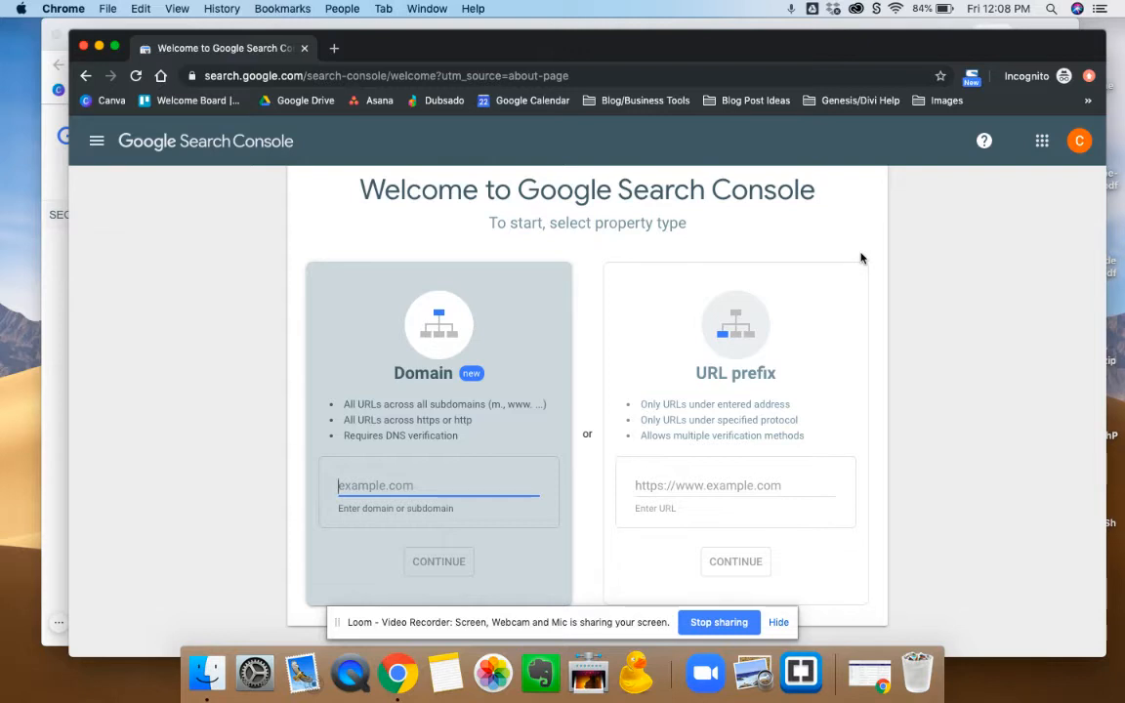
mouse_move(469, 404)
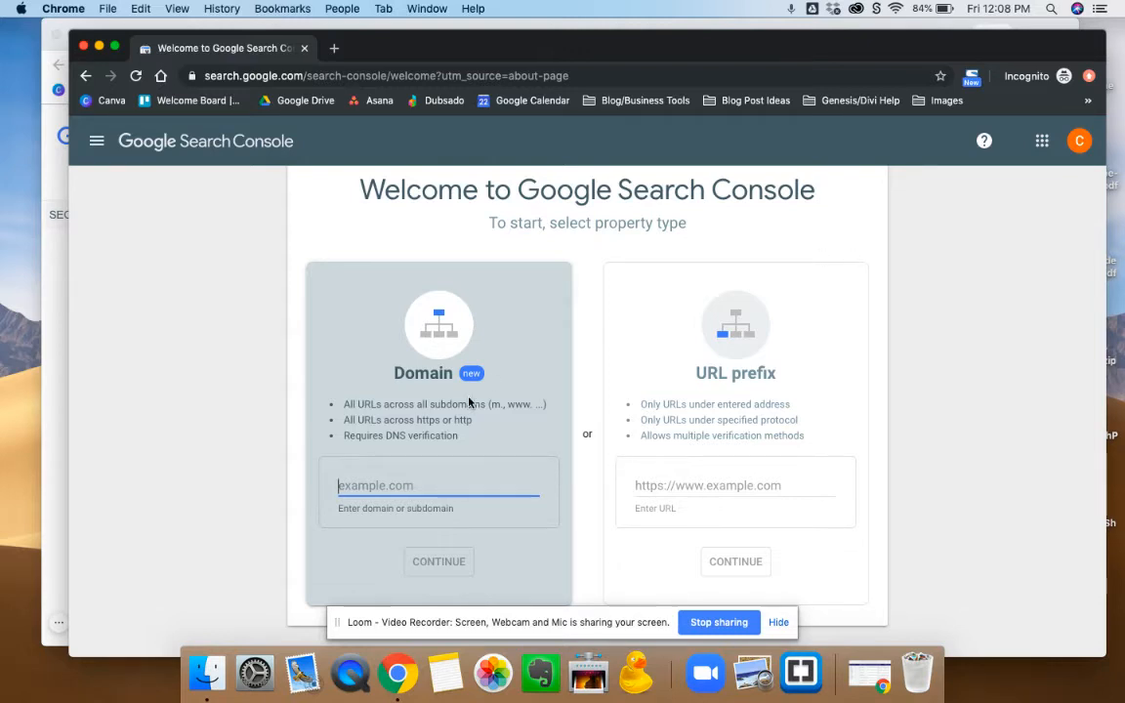
mouse_move(468, 414)
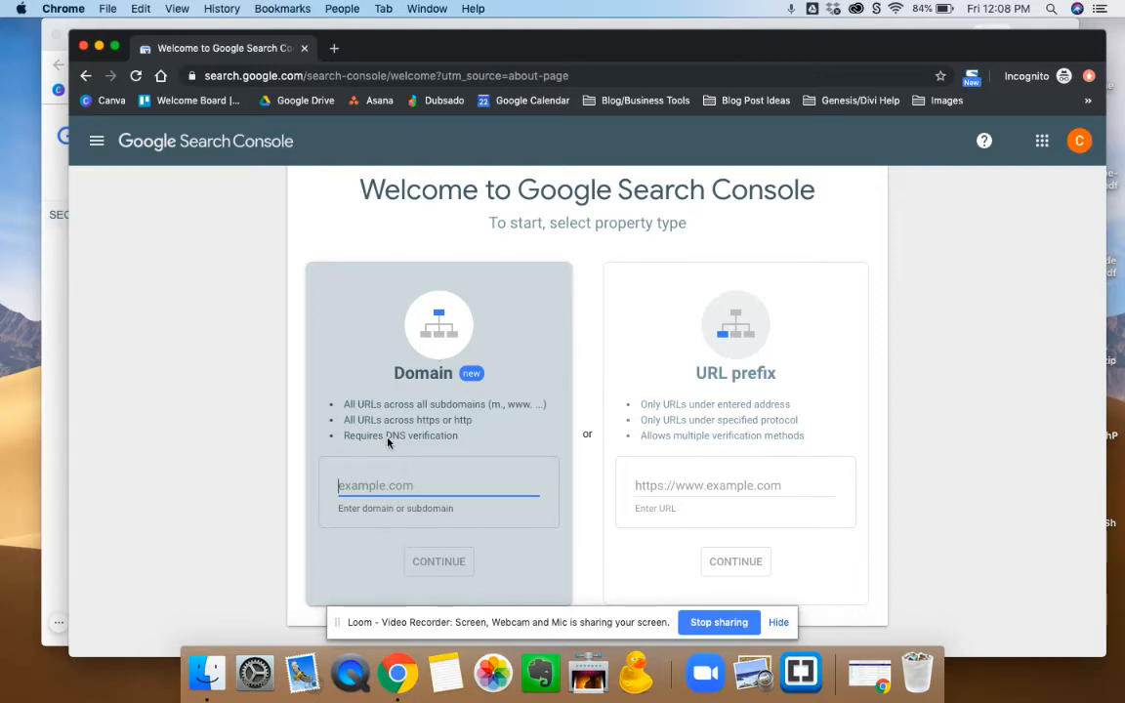
mouse_move(430, 446)
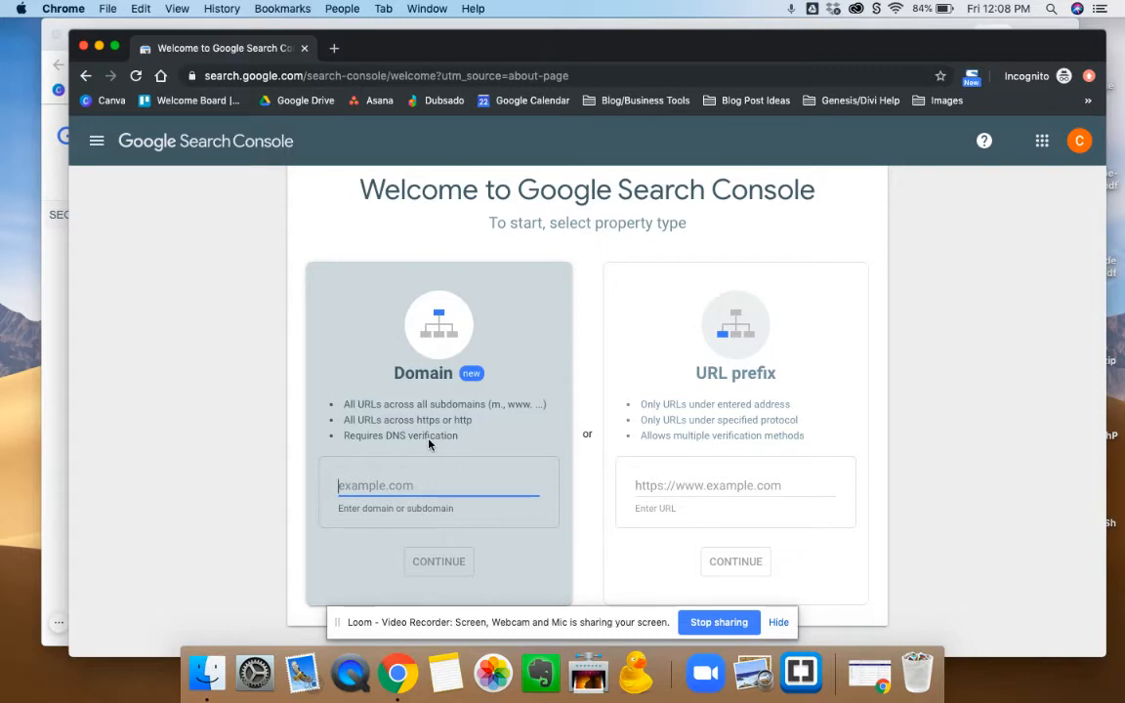
mouse_move(746, 375)
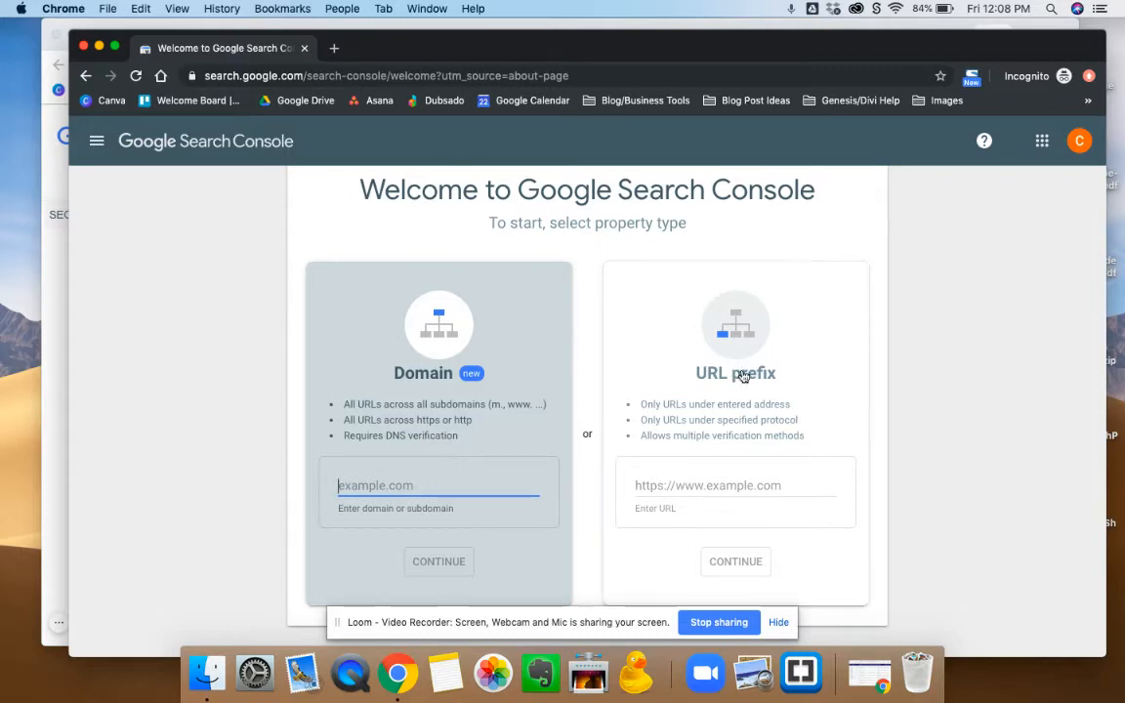
- Choose the URL prefix property type
left_click(734, 485)
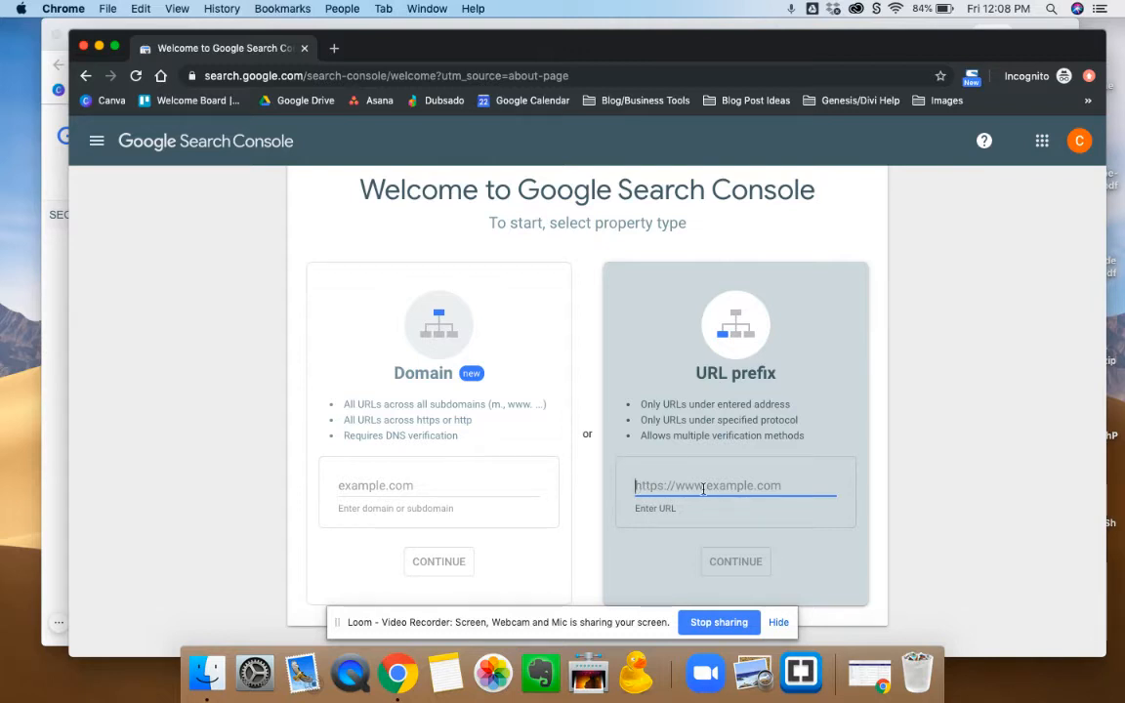
mouse_move(700, 502)
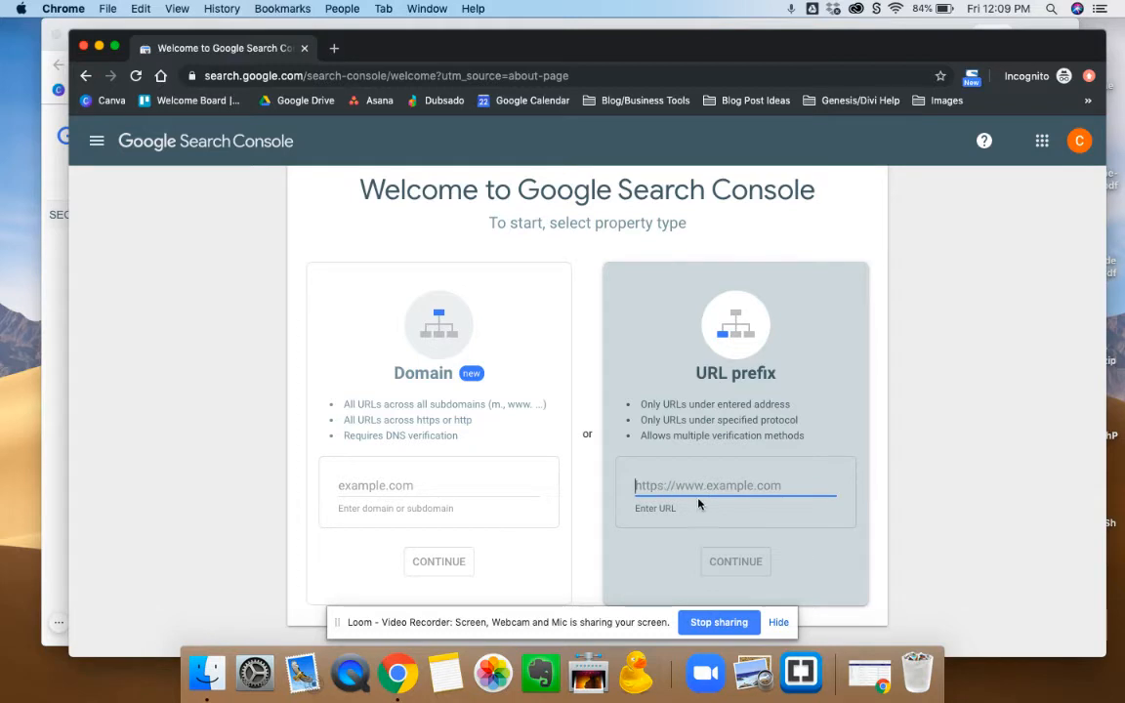
mouse_move(660, 512)
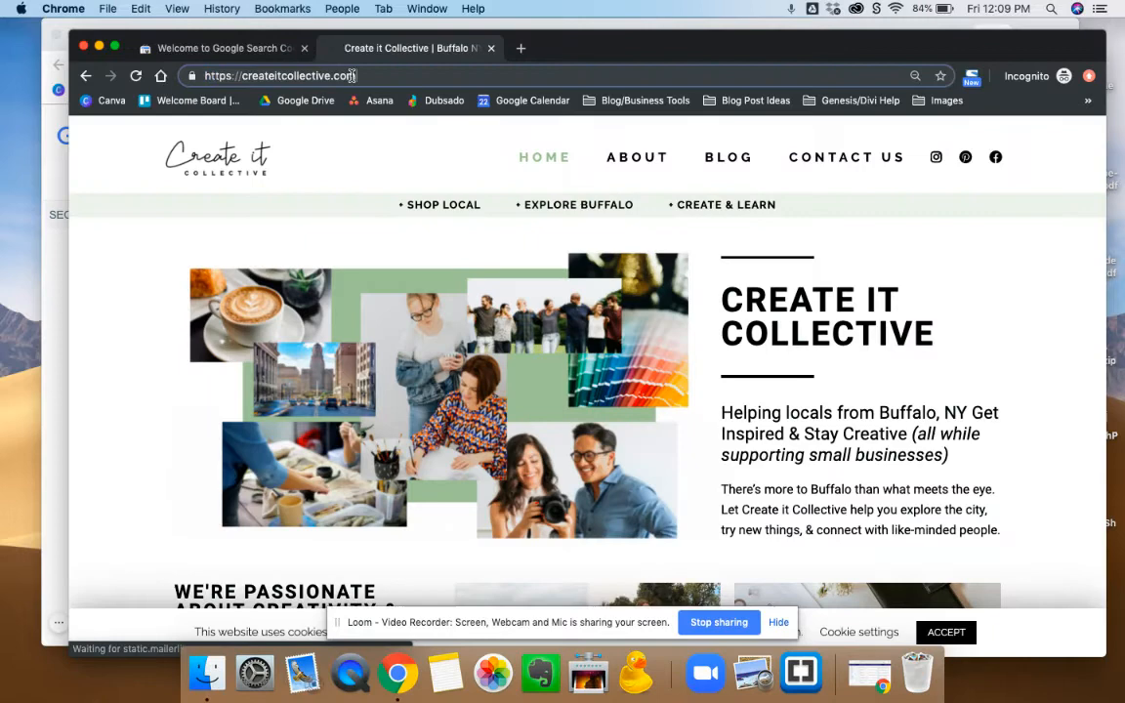
left_click(277, 74)
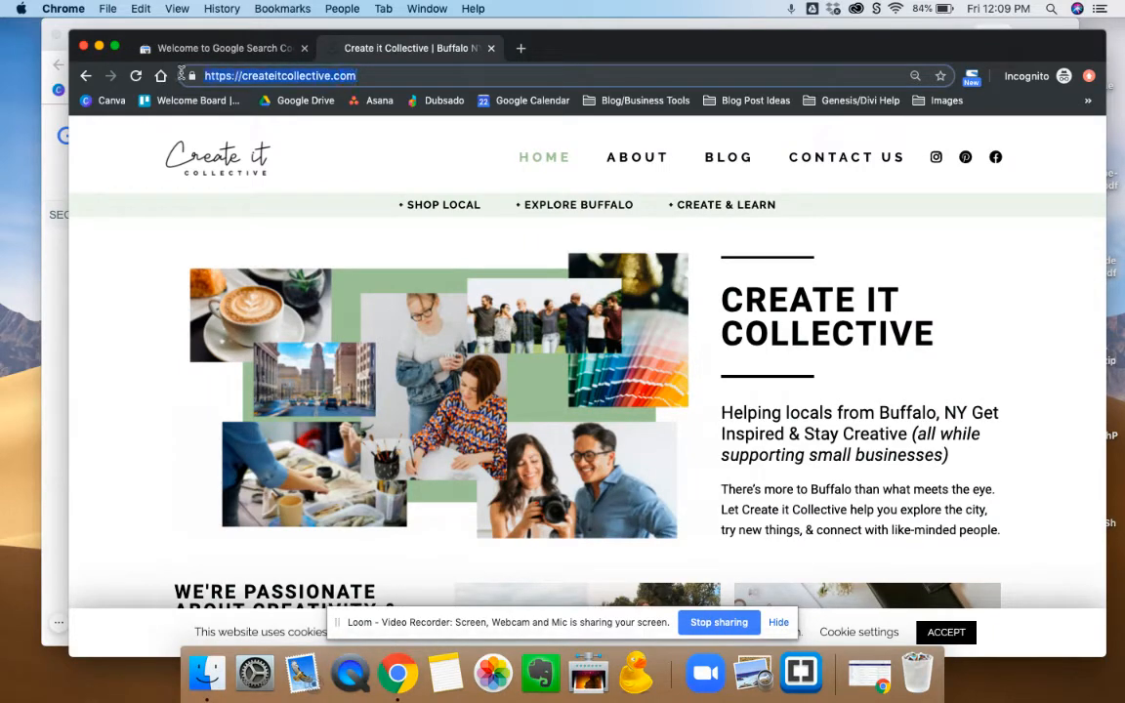
left_click(231, 47)
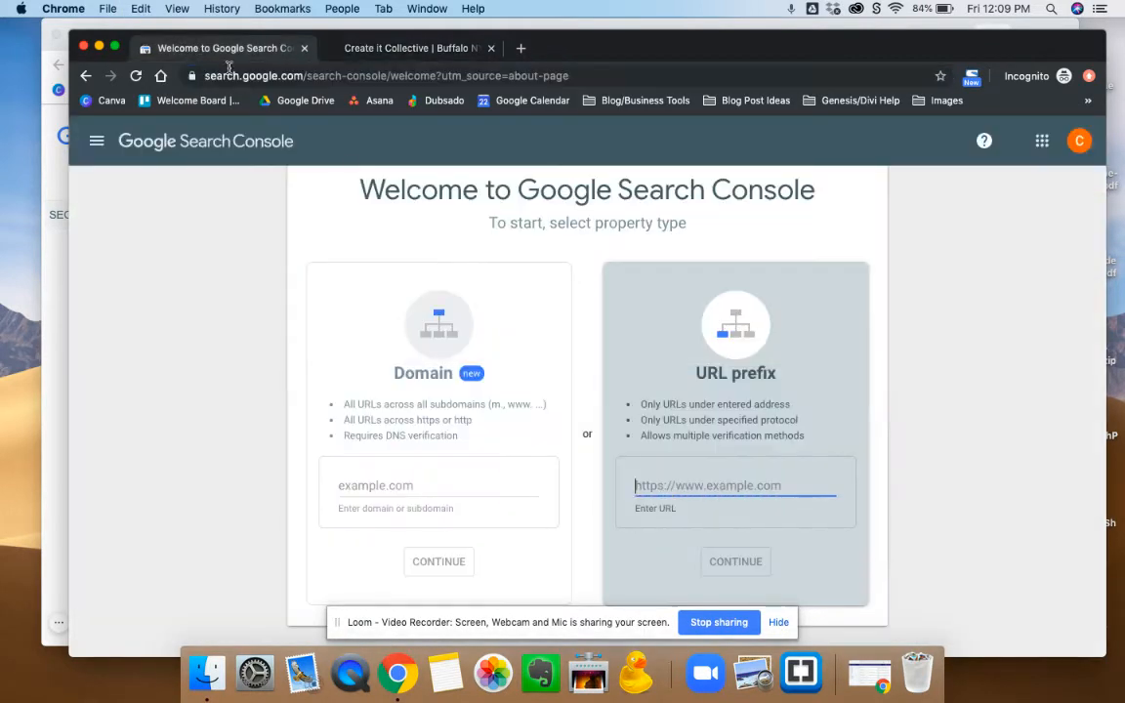
type("https://createitcollective.com/")
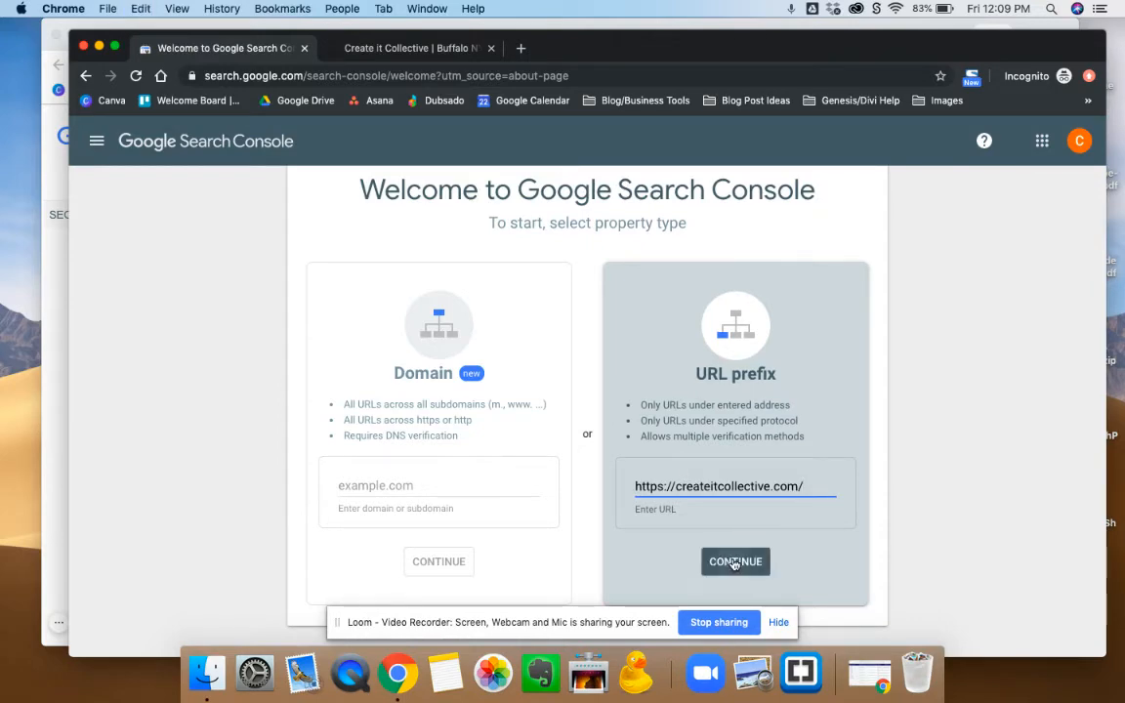
left_click(734, 563)
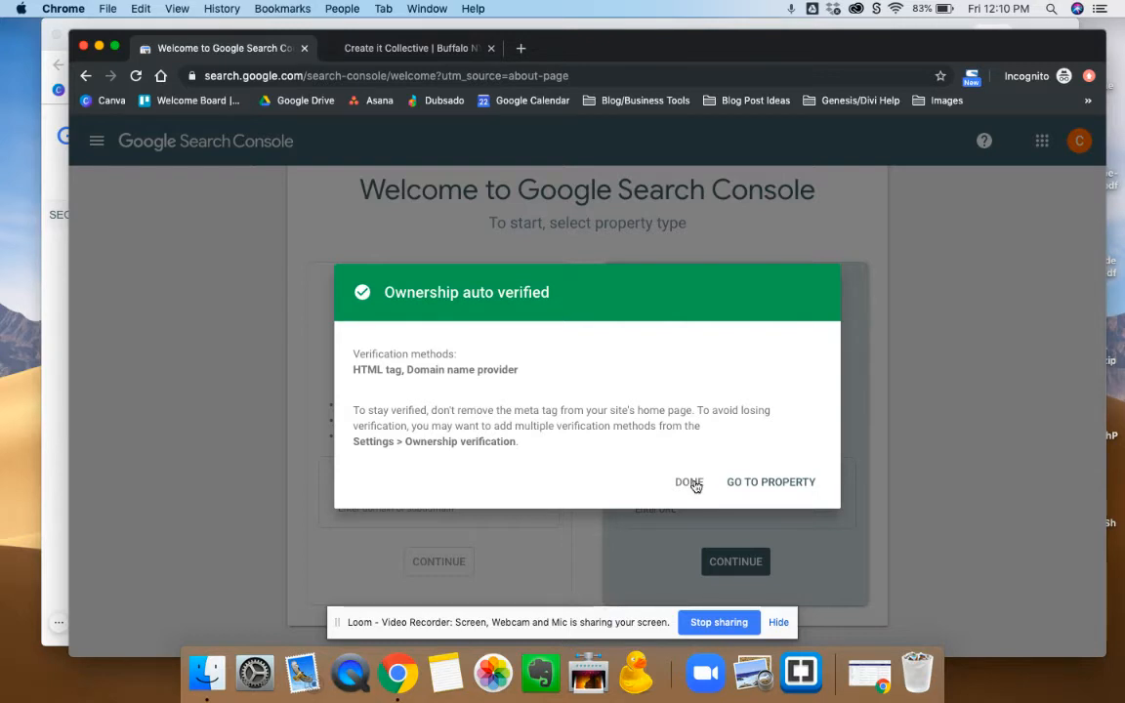
- Dismiss the verification notice and show the property list from the overview
left_click(689, 483)
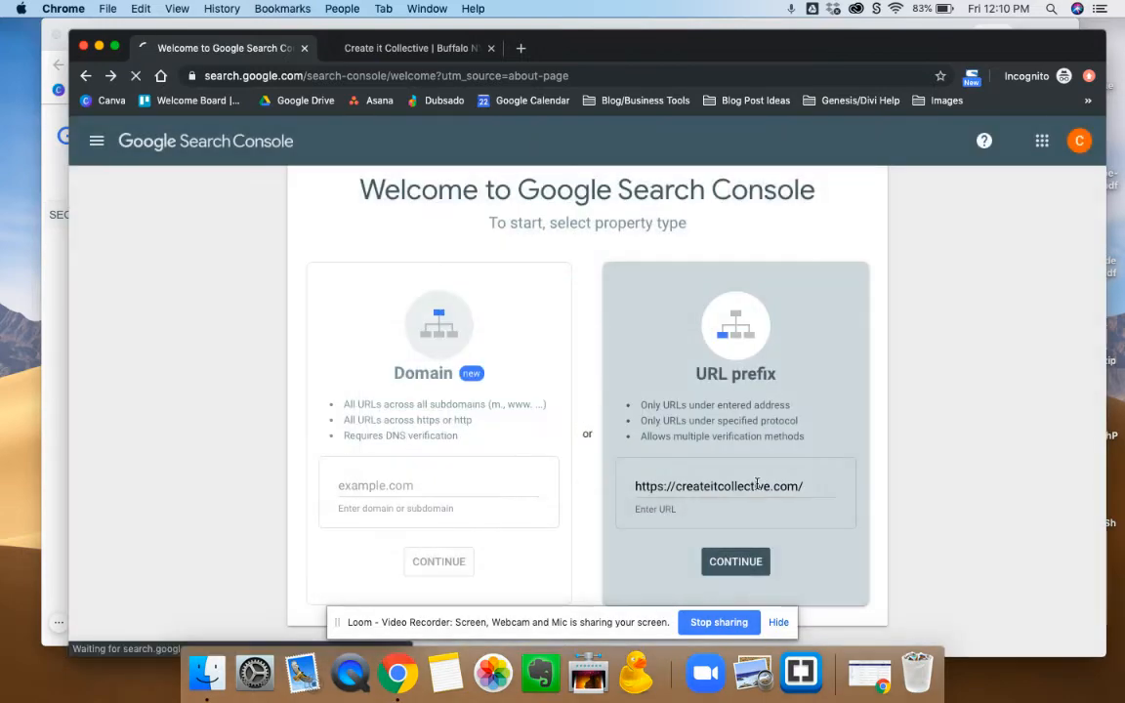
left_click(735, 563)
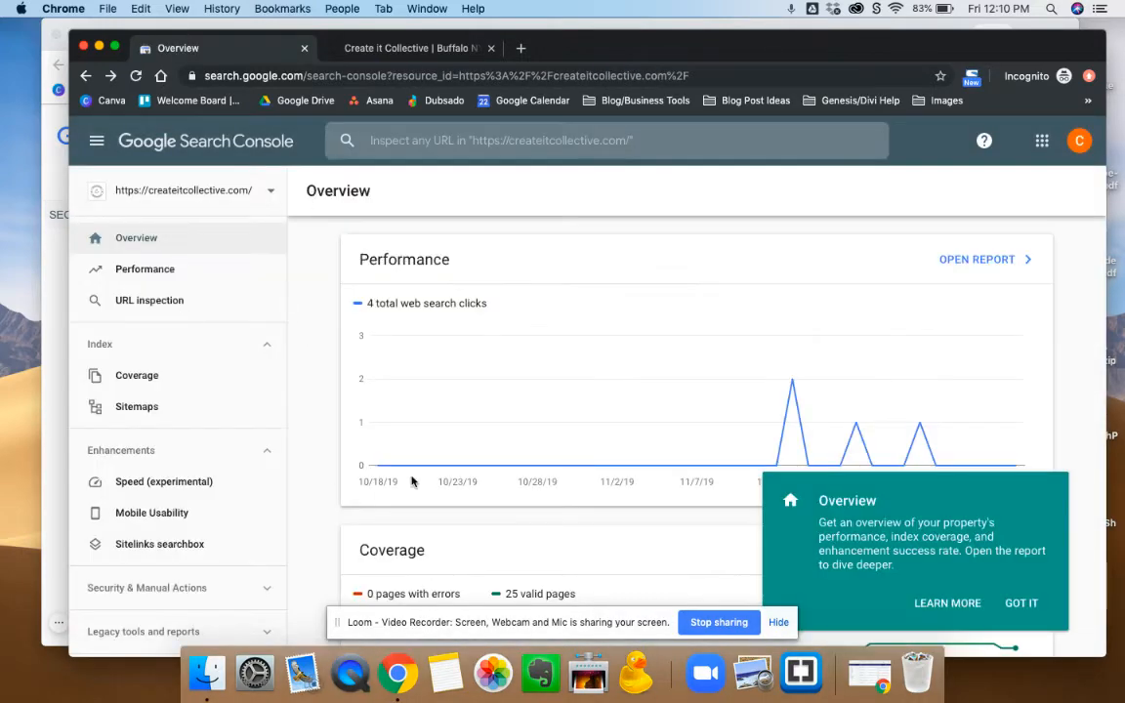
left_click(180, 190)
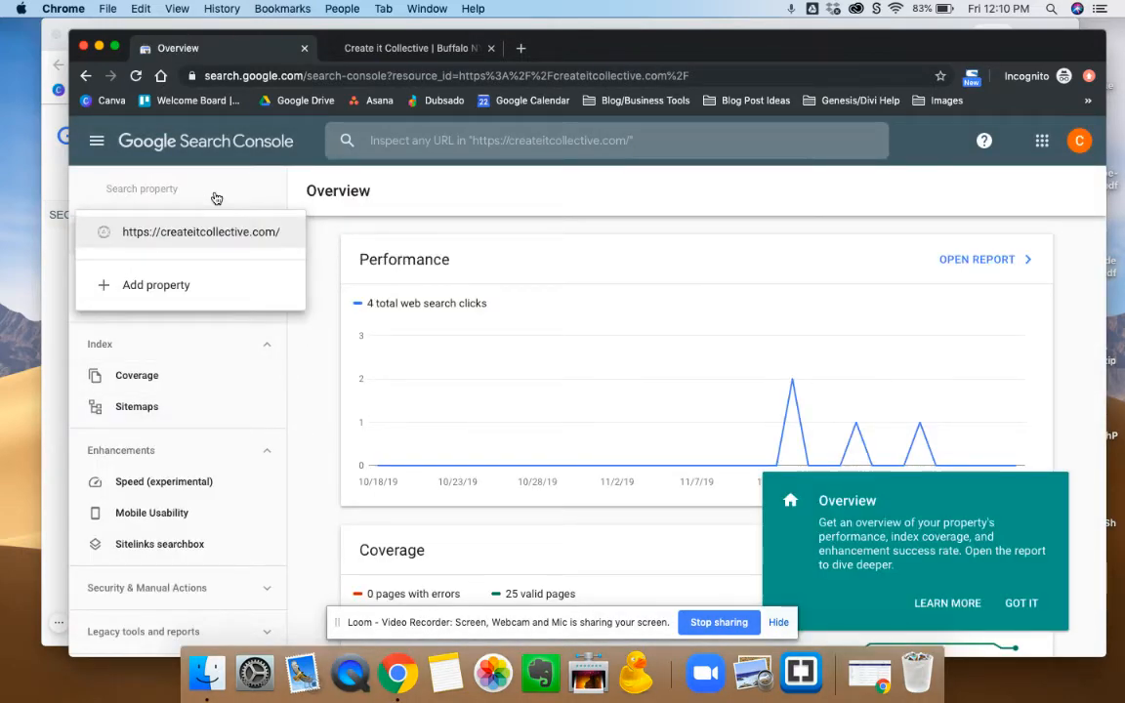
mouse_move(176, 285)
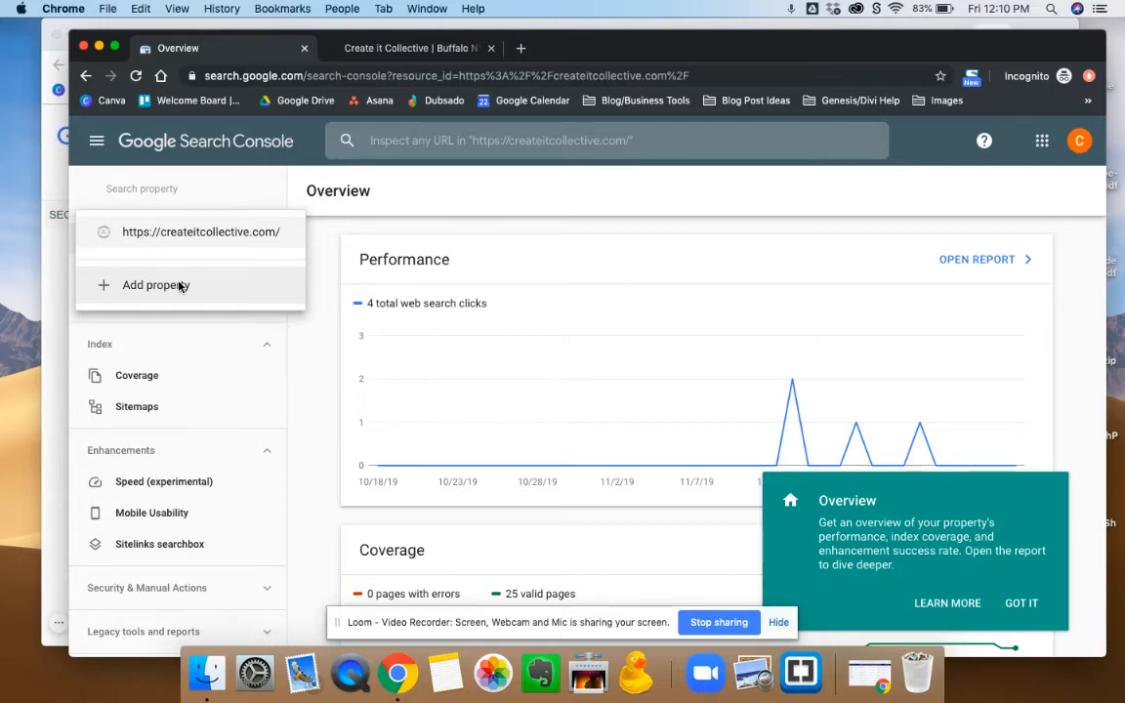
left_click(154, 285)
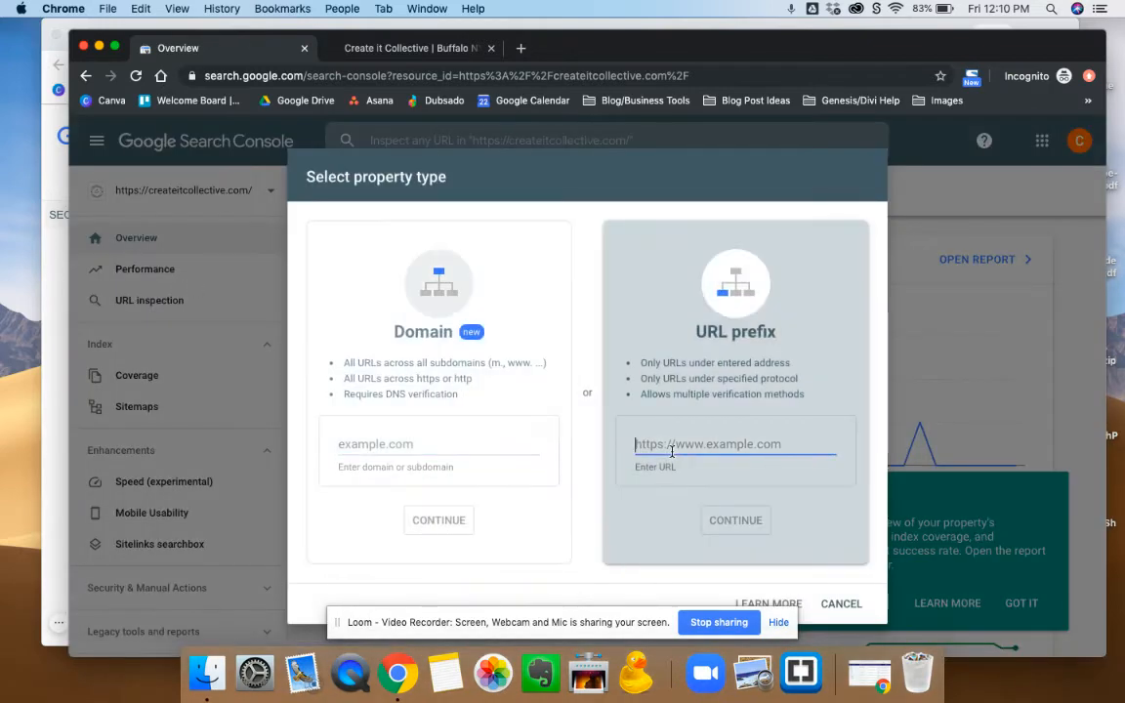
type("https://createitcollective.com/")
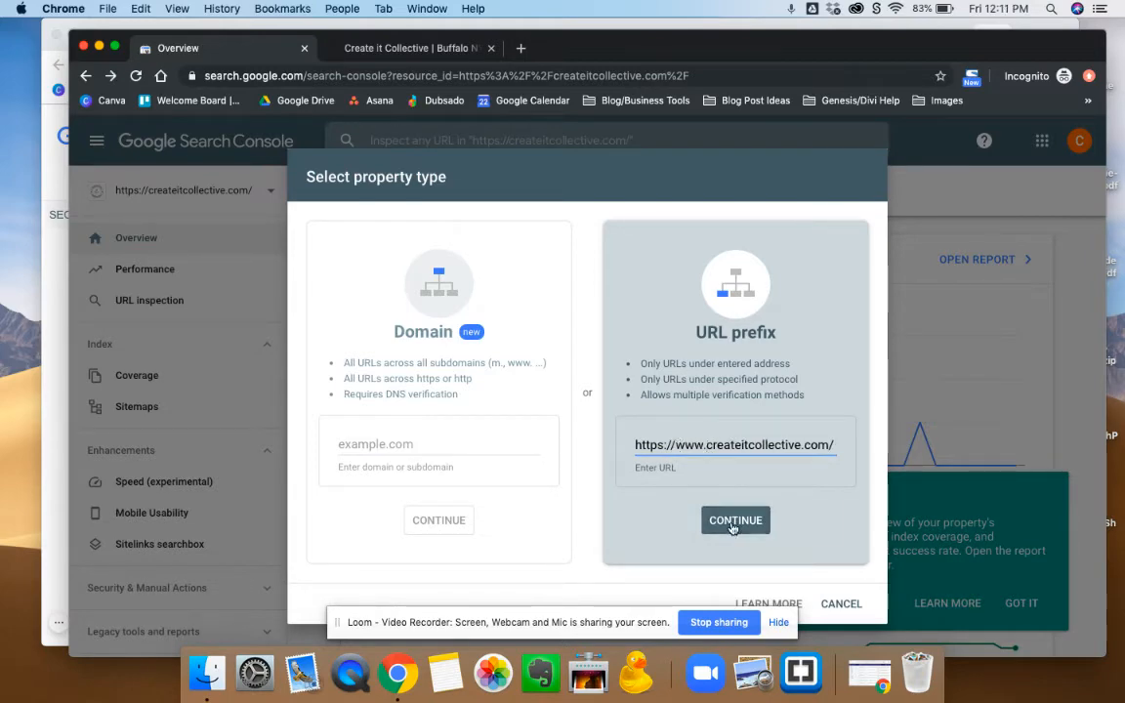
left_click(735, 520)
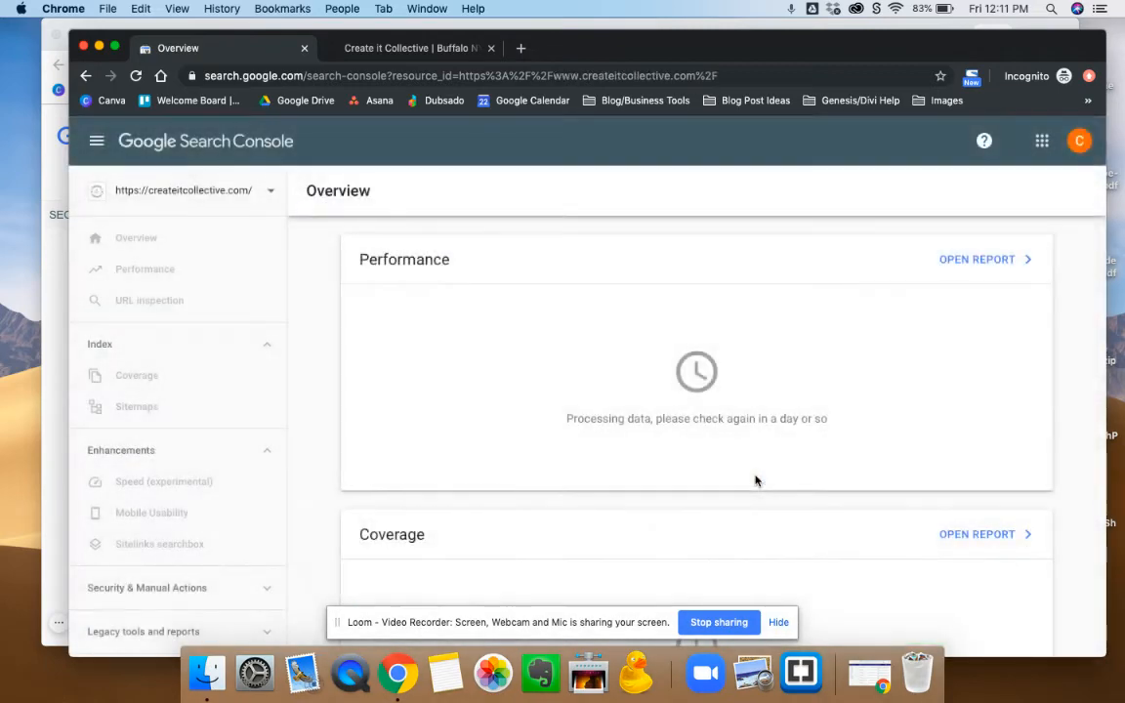
left_click(180, 189)
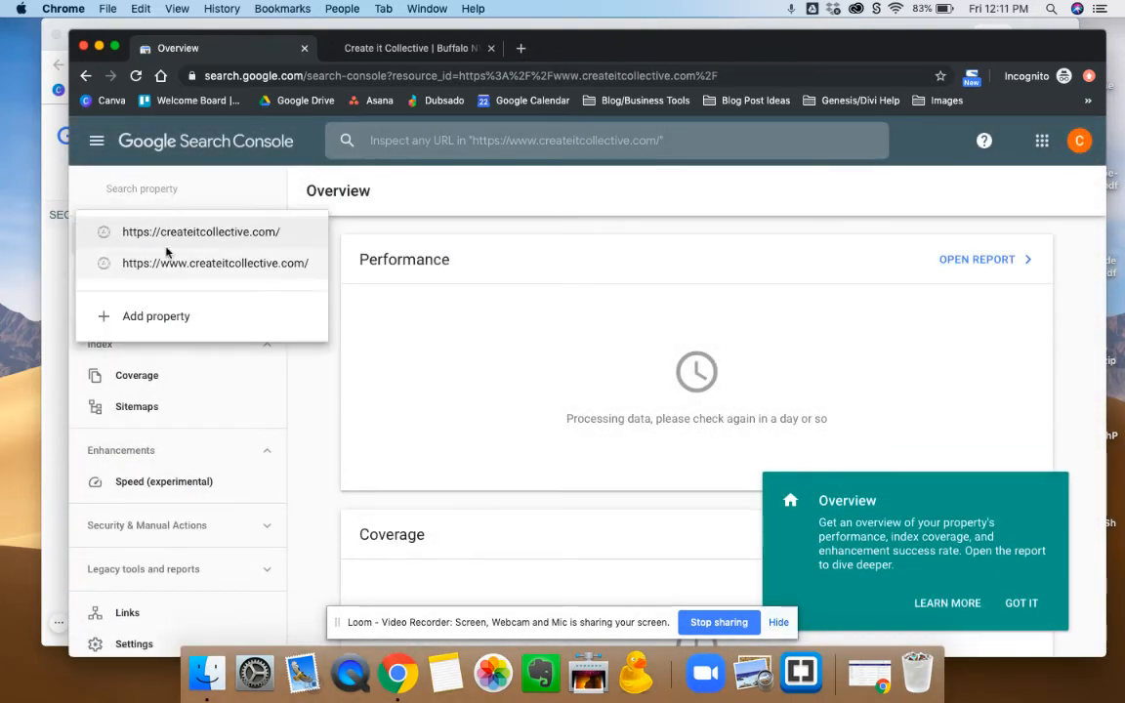
mouse_move(129, 237)
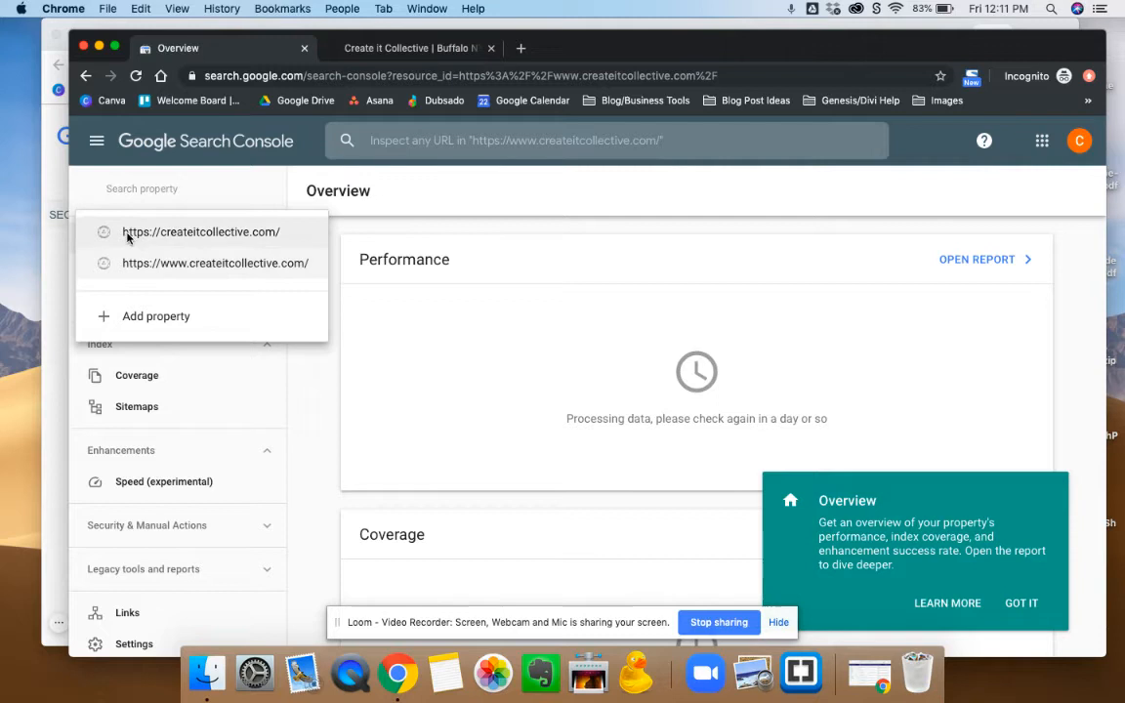
mouse_move(160, 238)
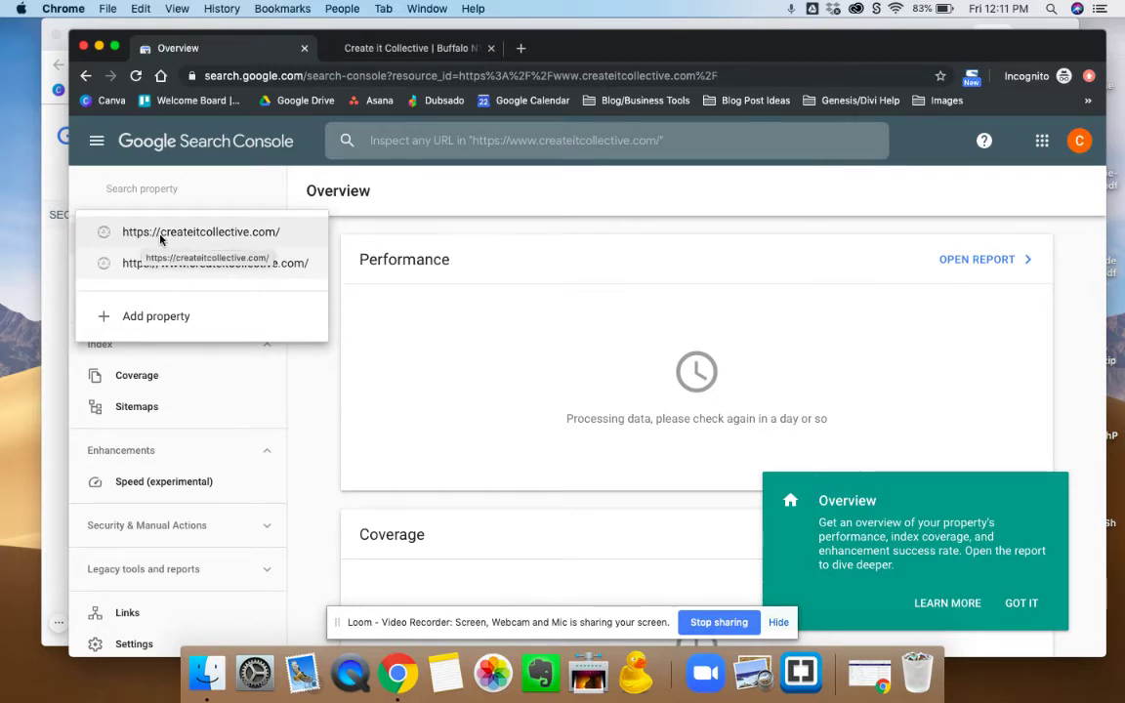
mouse_move(135, 270)
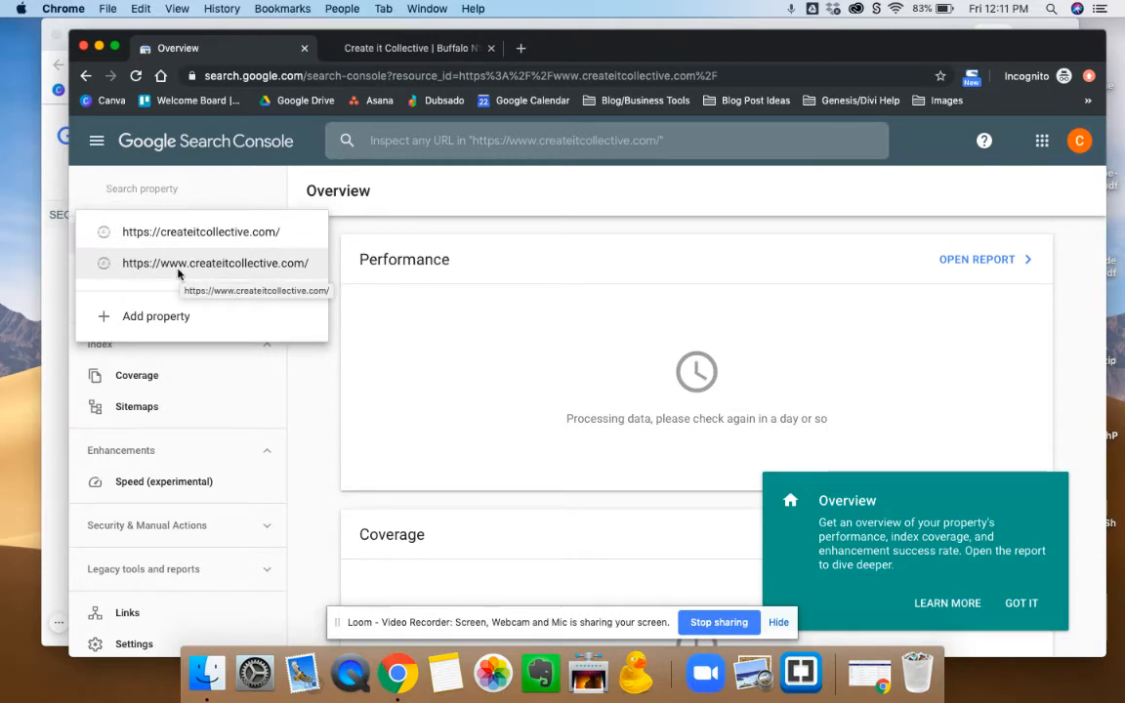
mouse_move(478, 233)
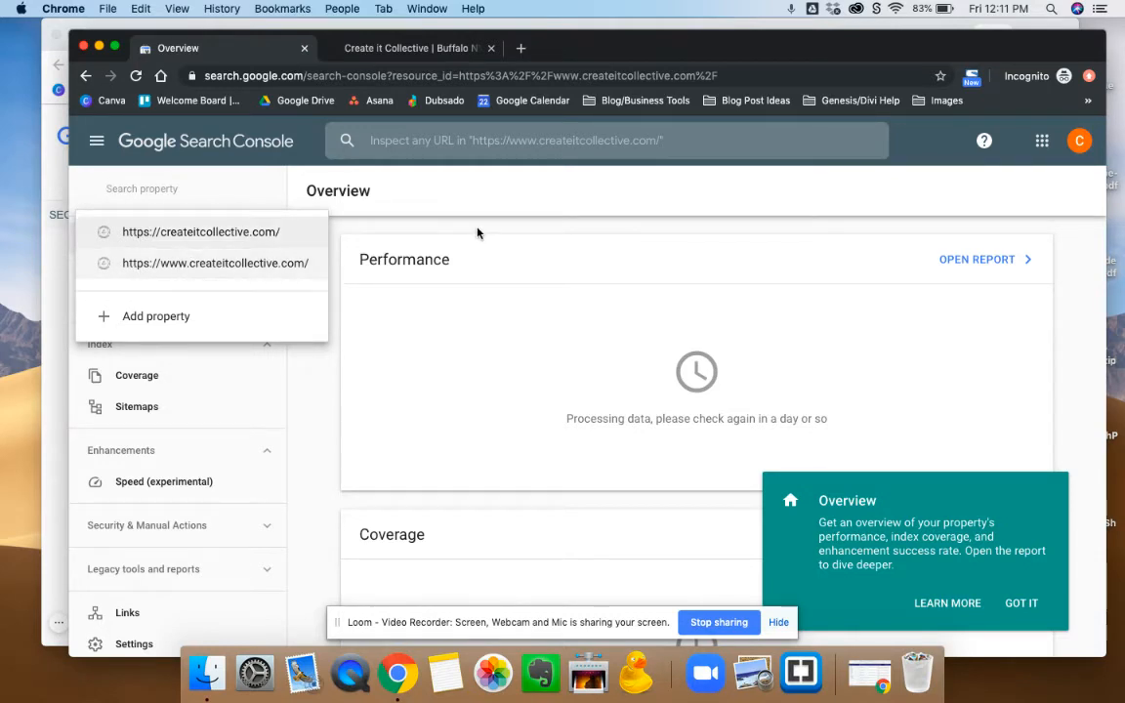
left_click(215, 262)
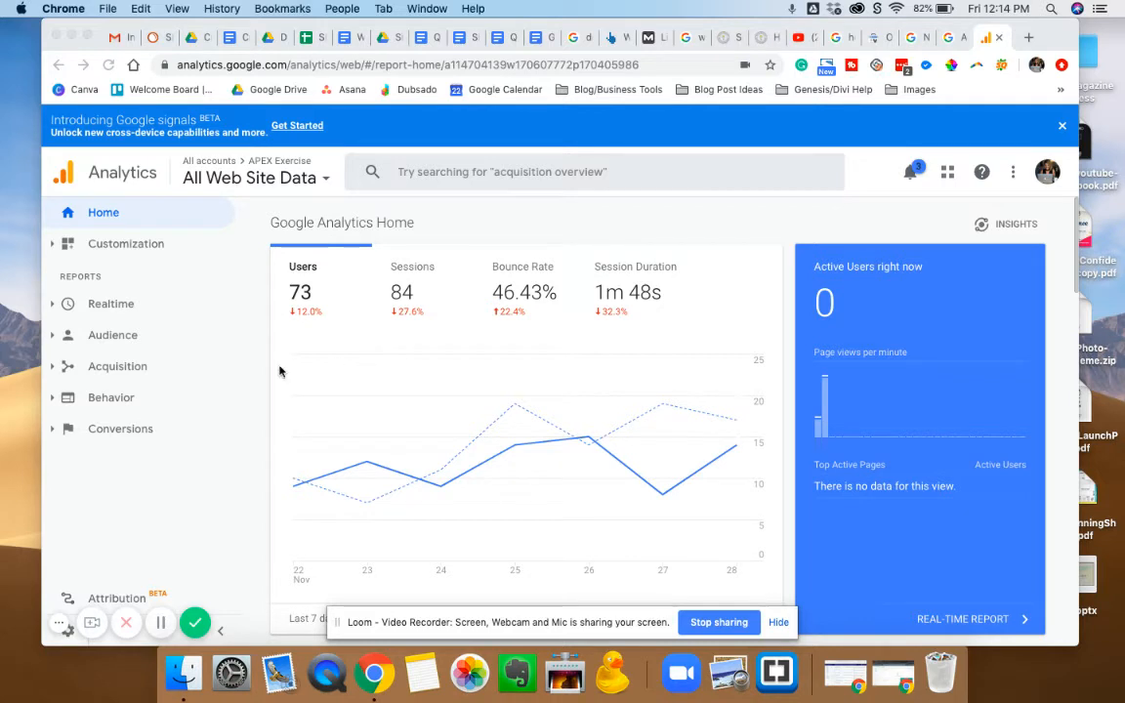
mouse_move(109, 403)
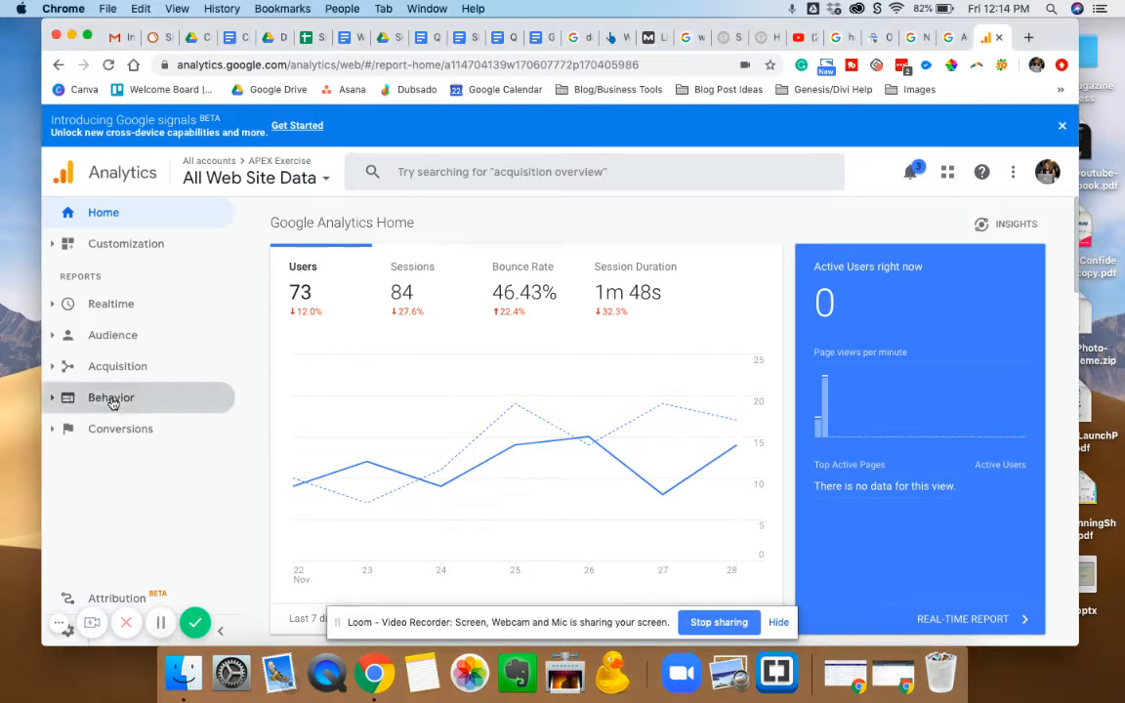
- Navigate to Acquisition > Search Console > Landing Pages in the sidebar
left_click(111, 398)
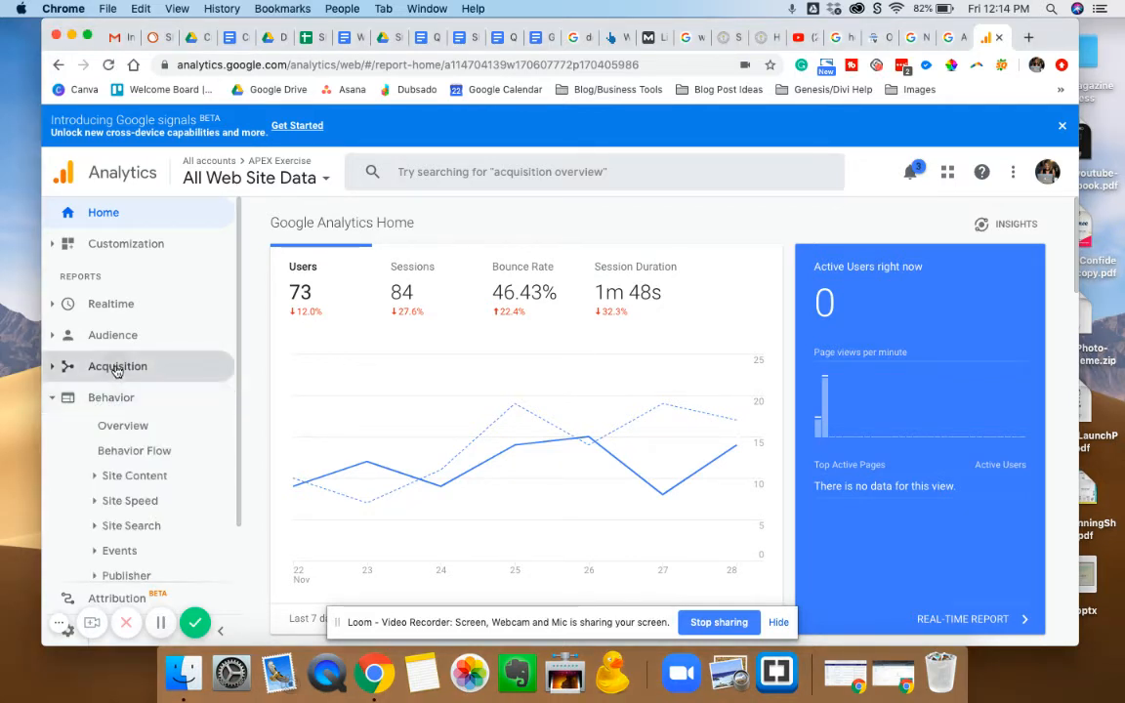
left_click(118, 367)
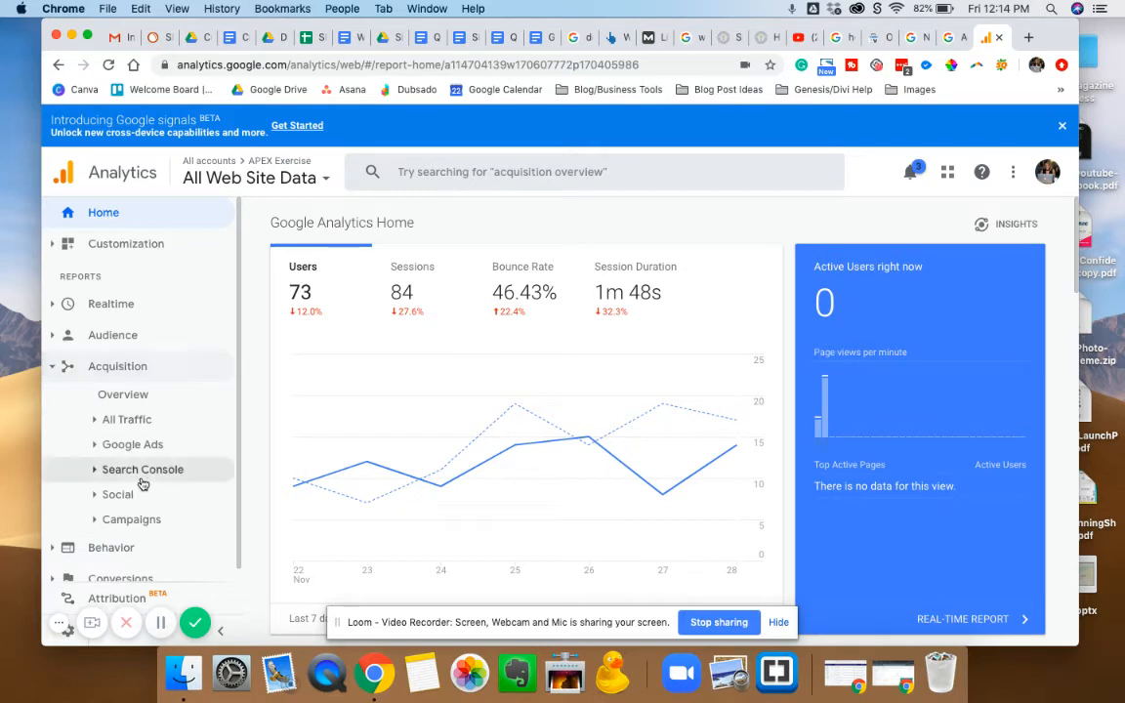
left_click(141, 469)
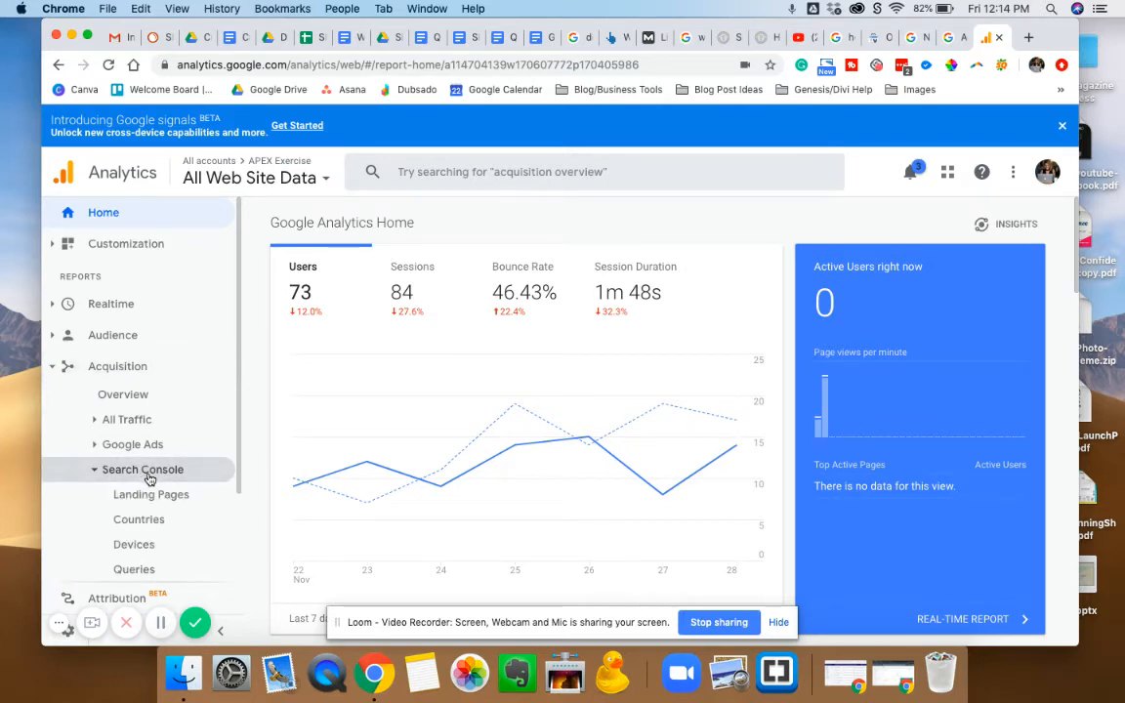
left_click(150, 496)
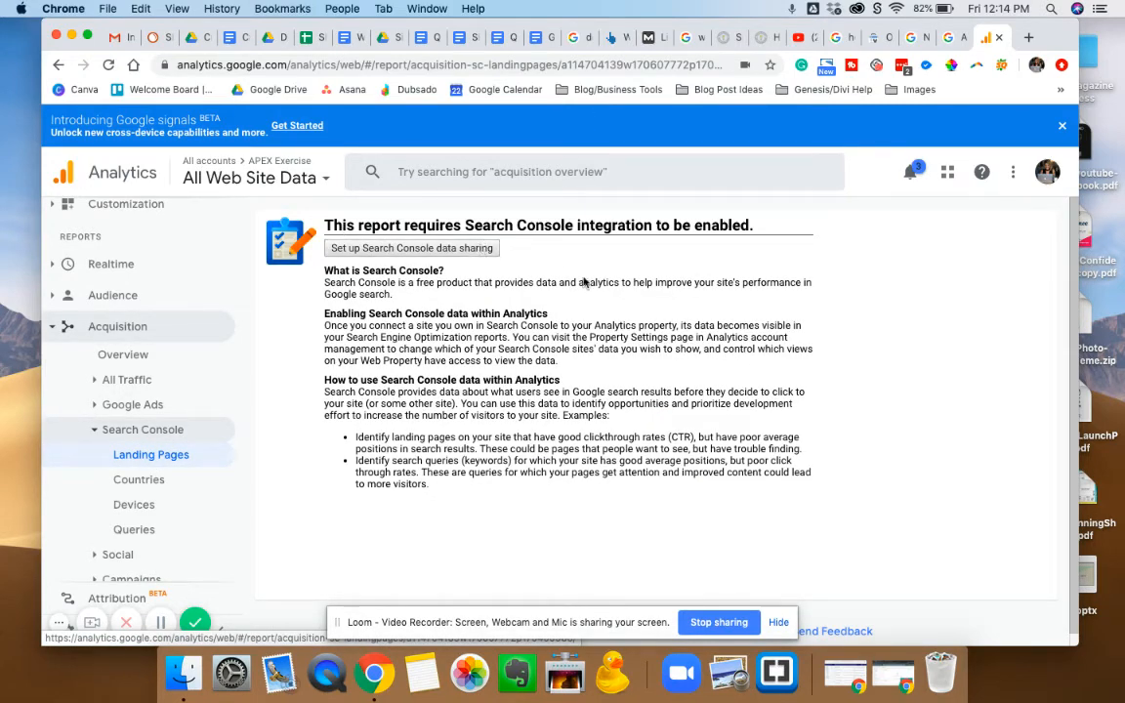
mouse_move(602, 295)
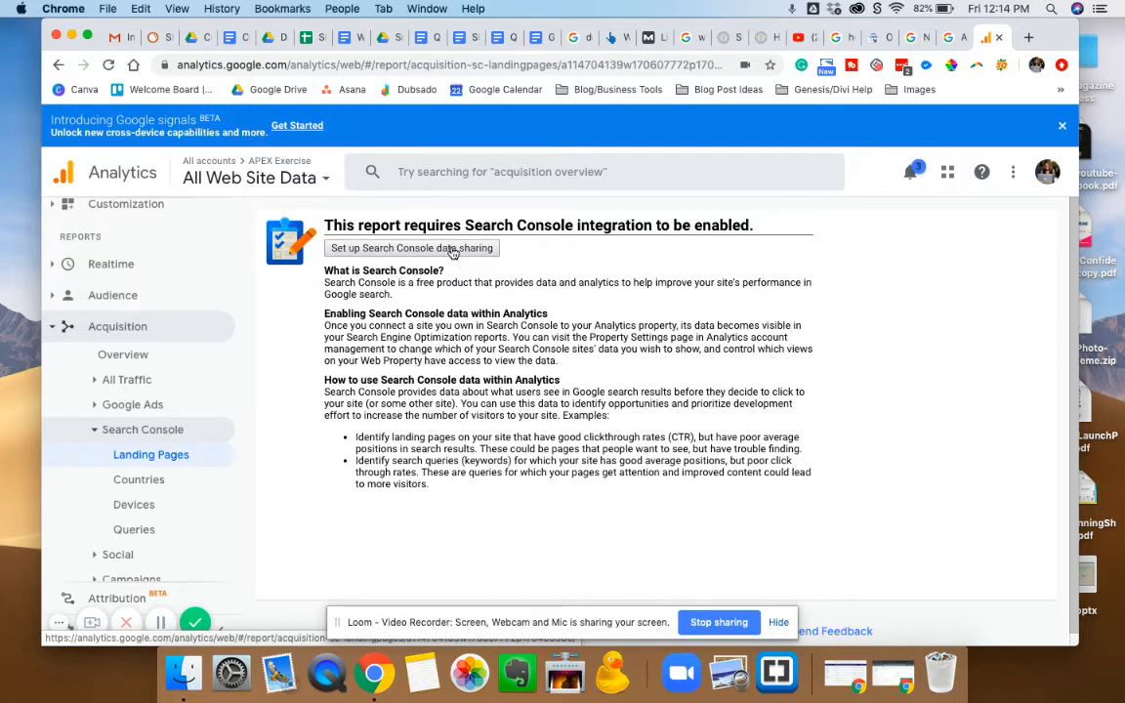
- Set up Search Console data sharing and reach Adjust Search Console in Property Settings
left_click(411, 246)
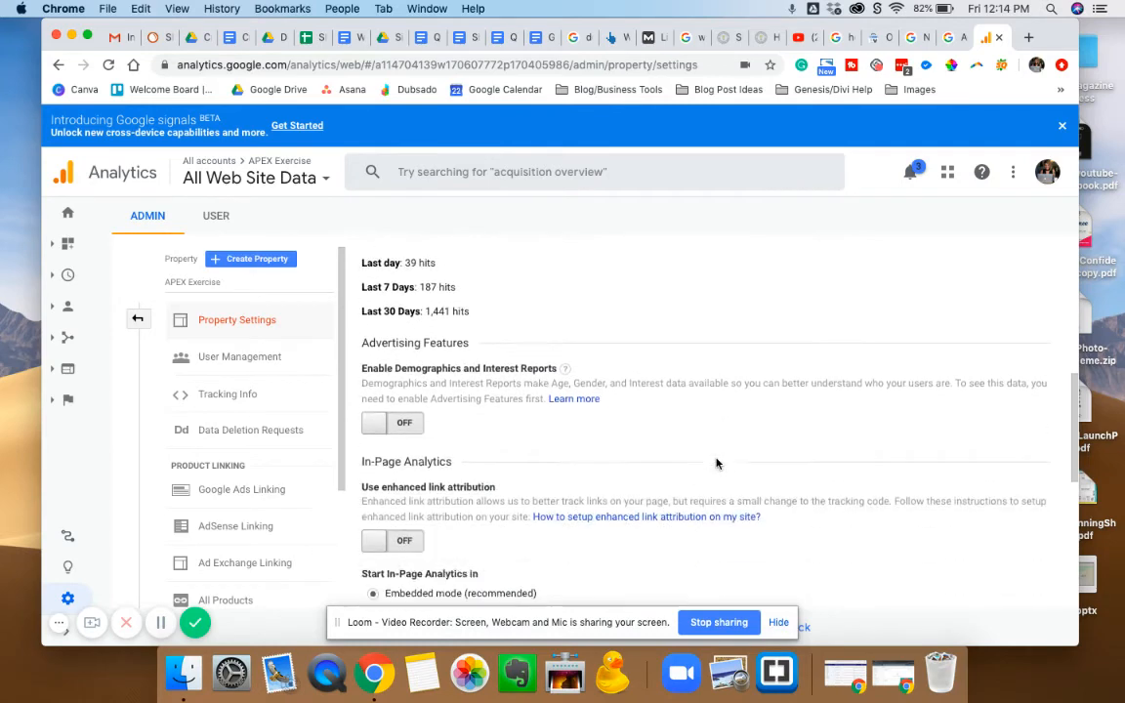
scroll("down", 3)
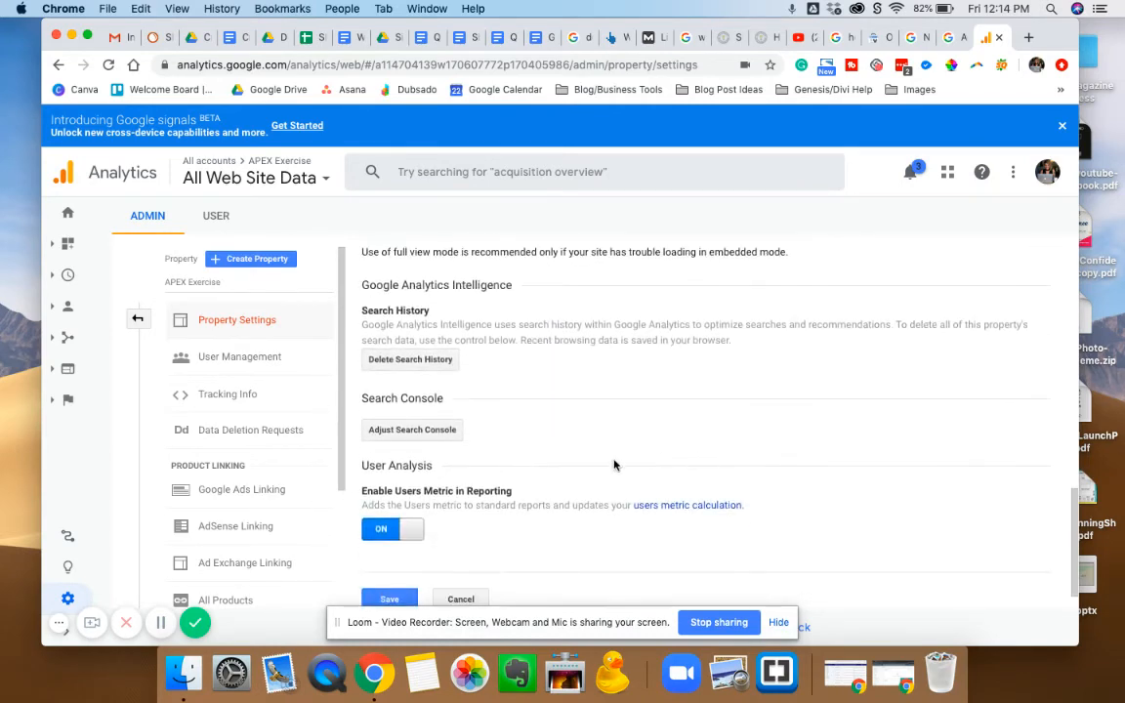
left_click(413, 430)
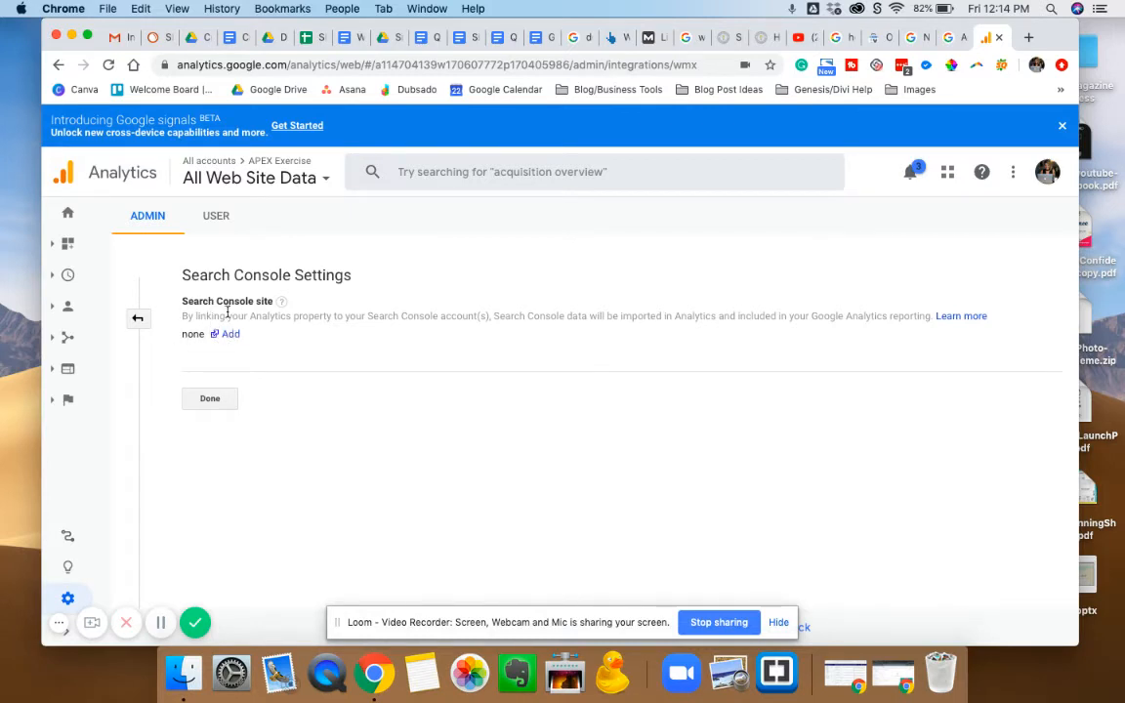
left_click(230, 334)
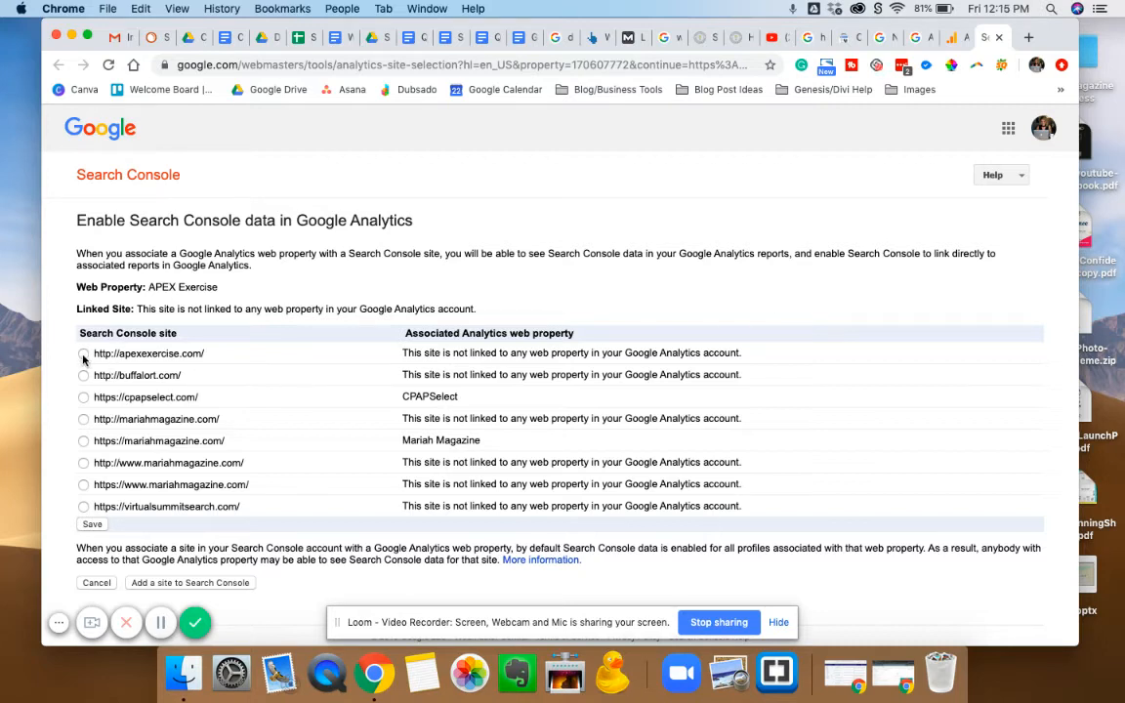
left_click(82, 353)
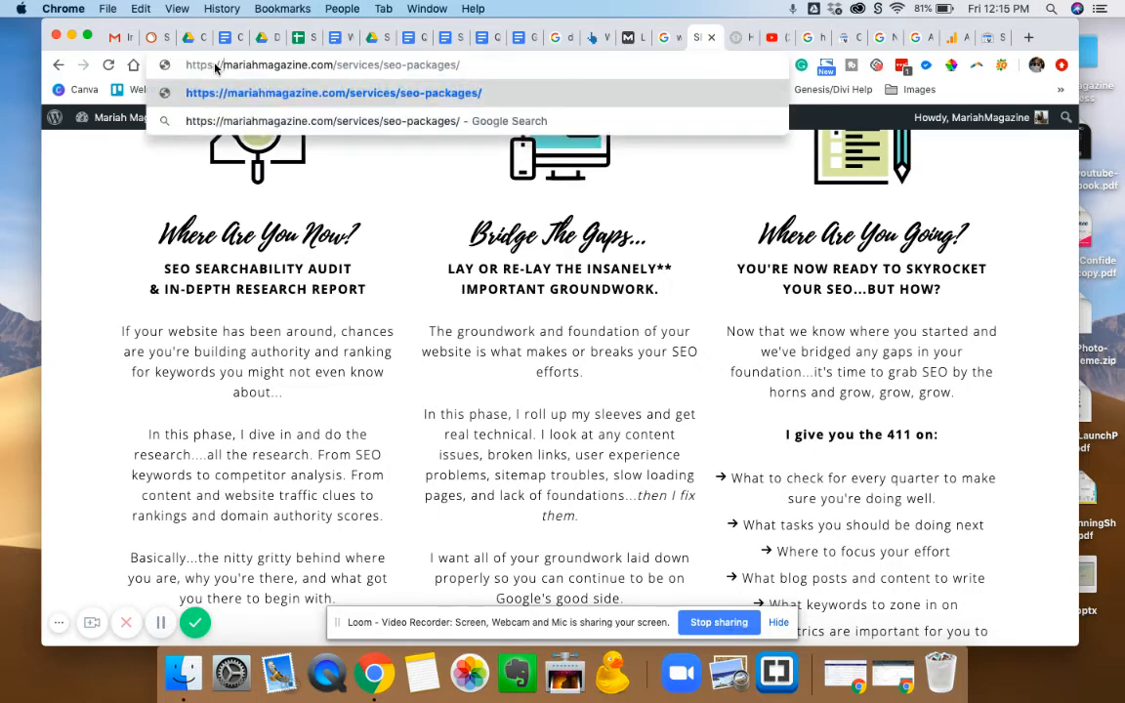
mouse_move(1023, 65)
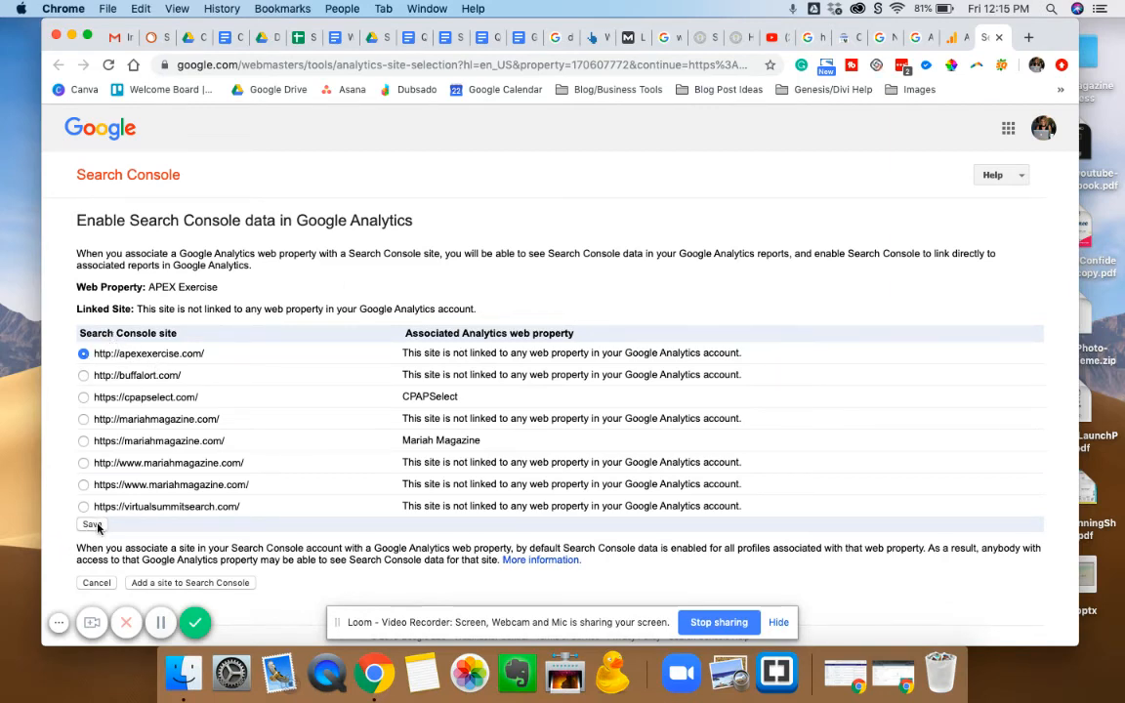
- Save the apexexercise.com association and confirm replacing any existing one
left_click(92, 524)
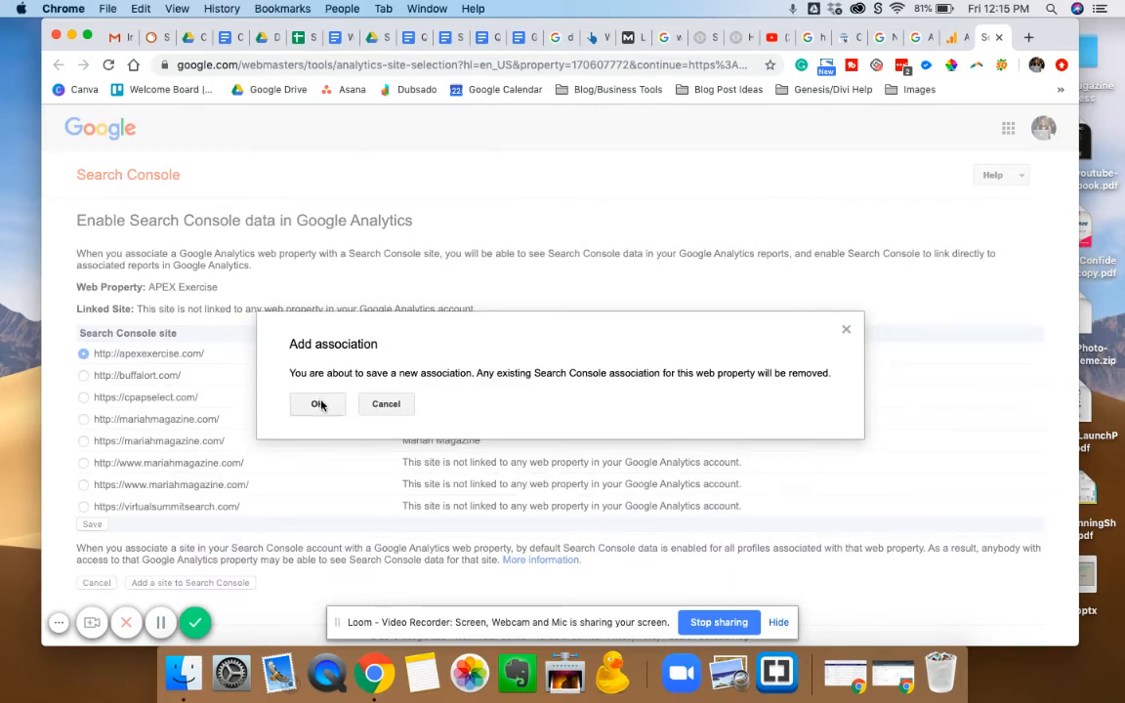
left_click(316, 404)
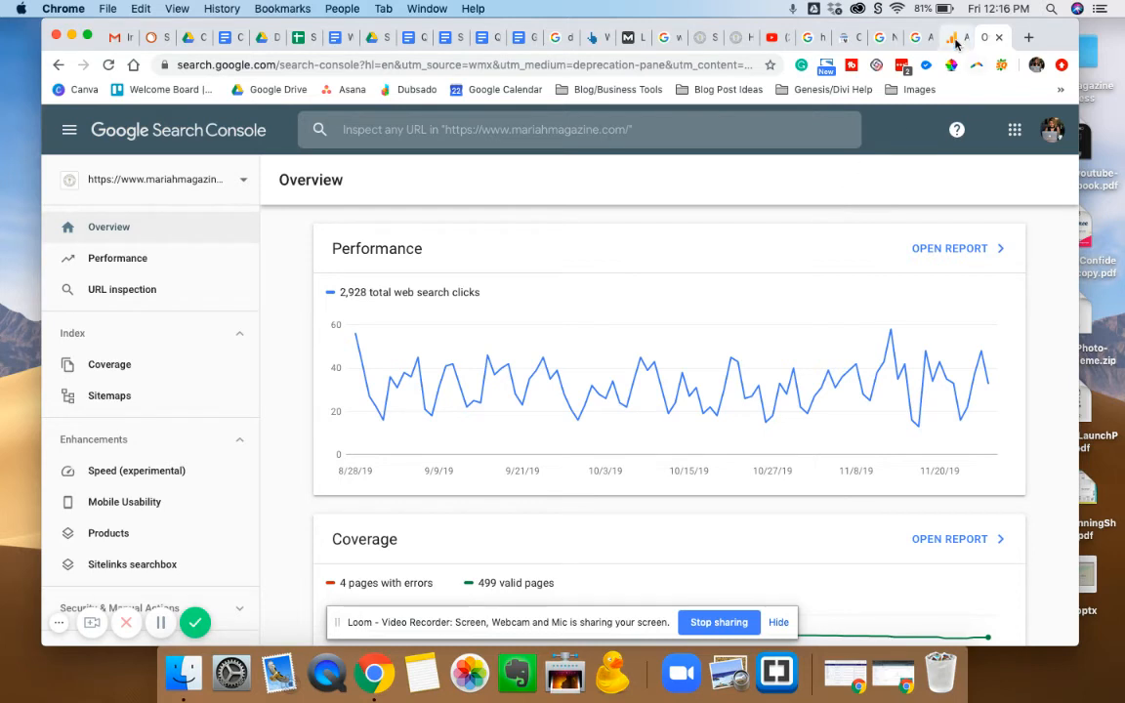
- Back in Analytics, keep apexexercise.com linked with one view enabled and save the Search Console settings
left_click(945, 37)
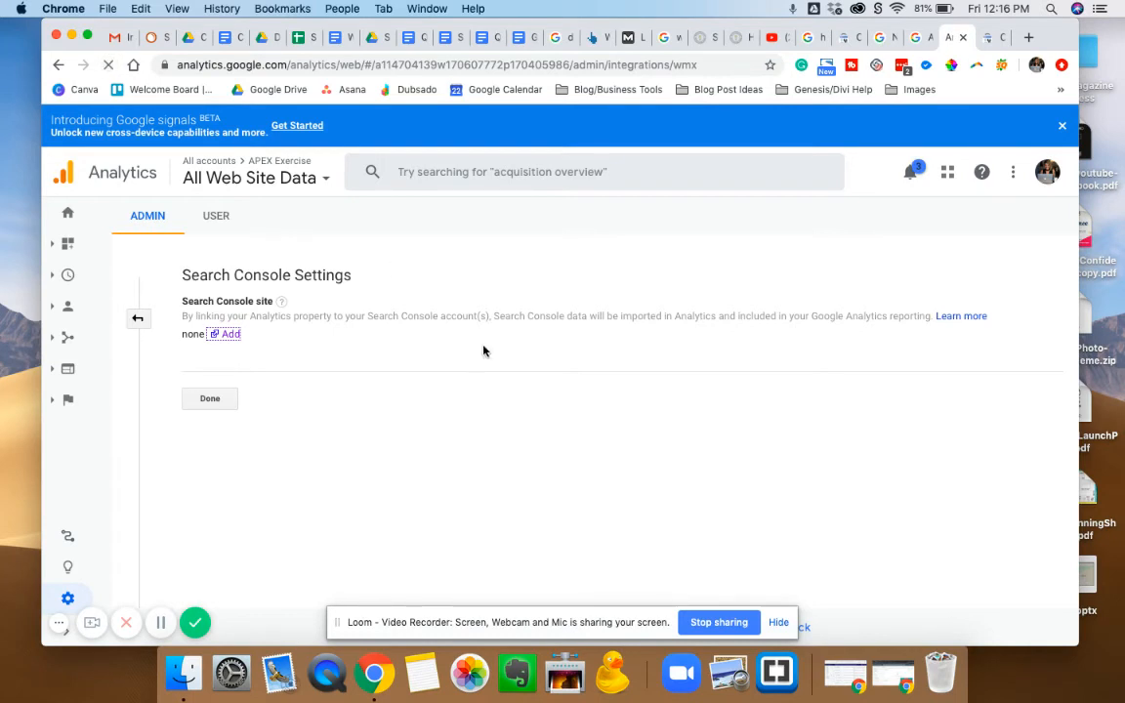
left_click(231, 334)
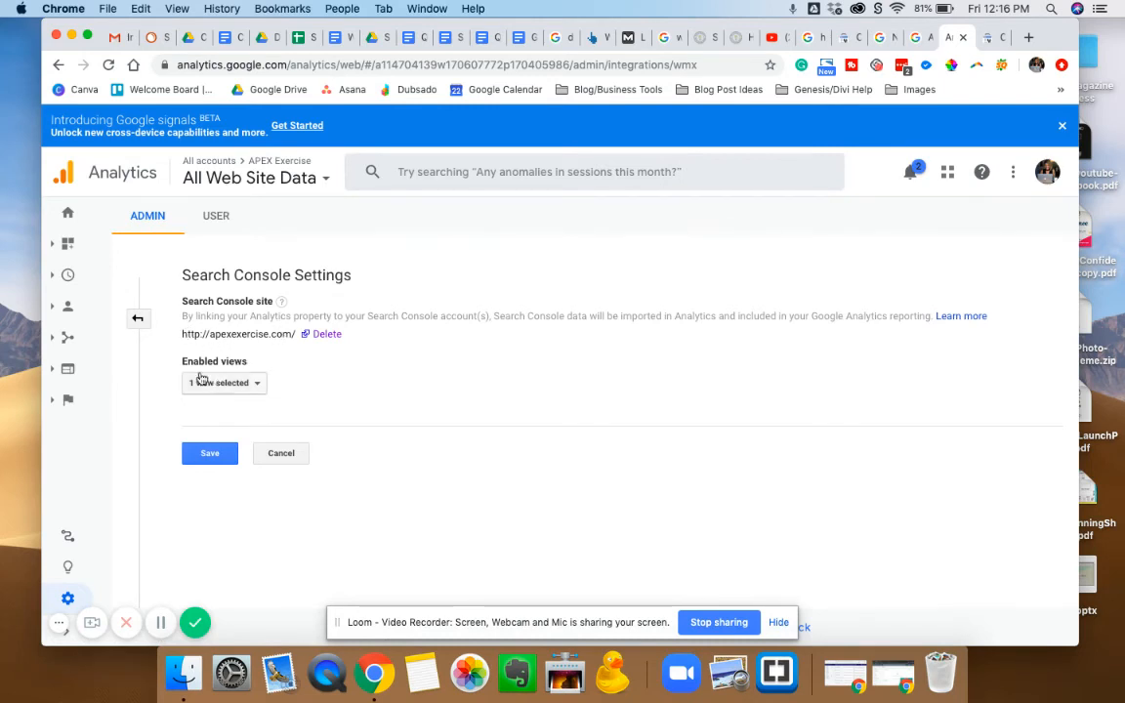
left_click(209, 453)
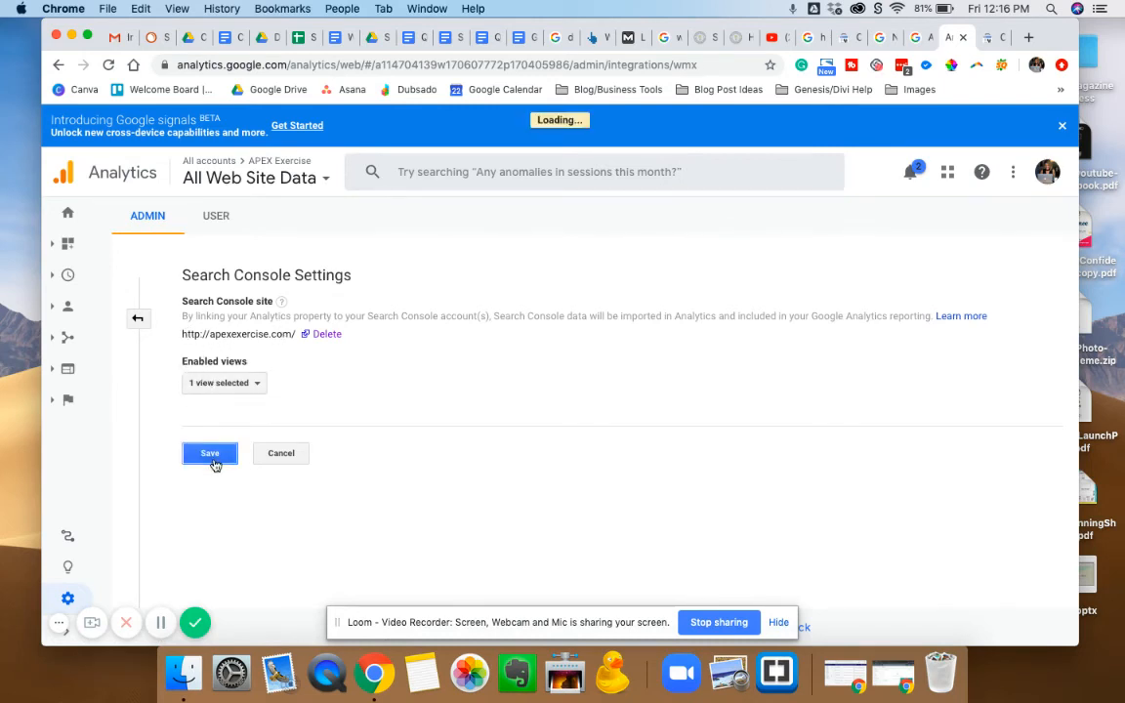
left_click(209, 453)
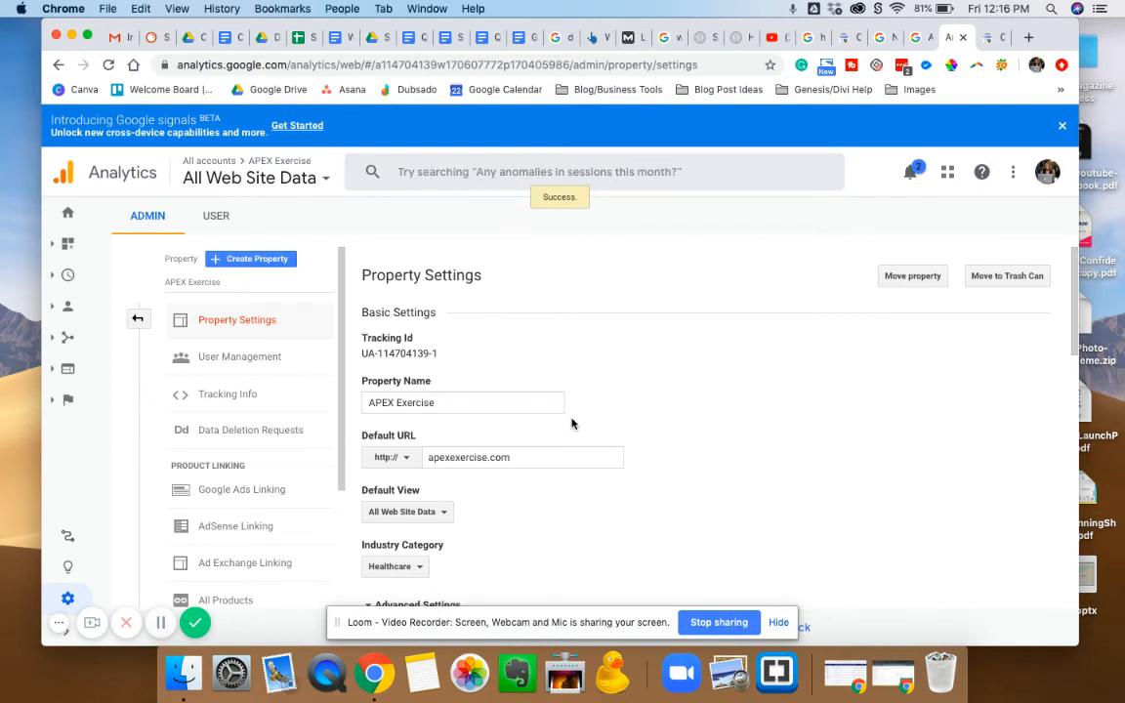
mouse_move(558, 368)
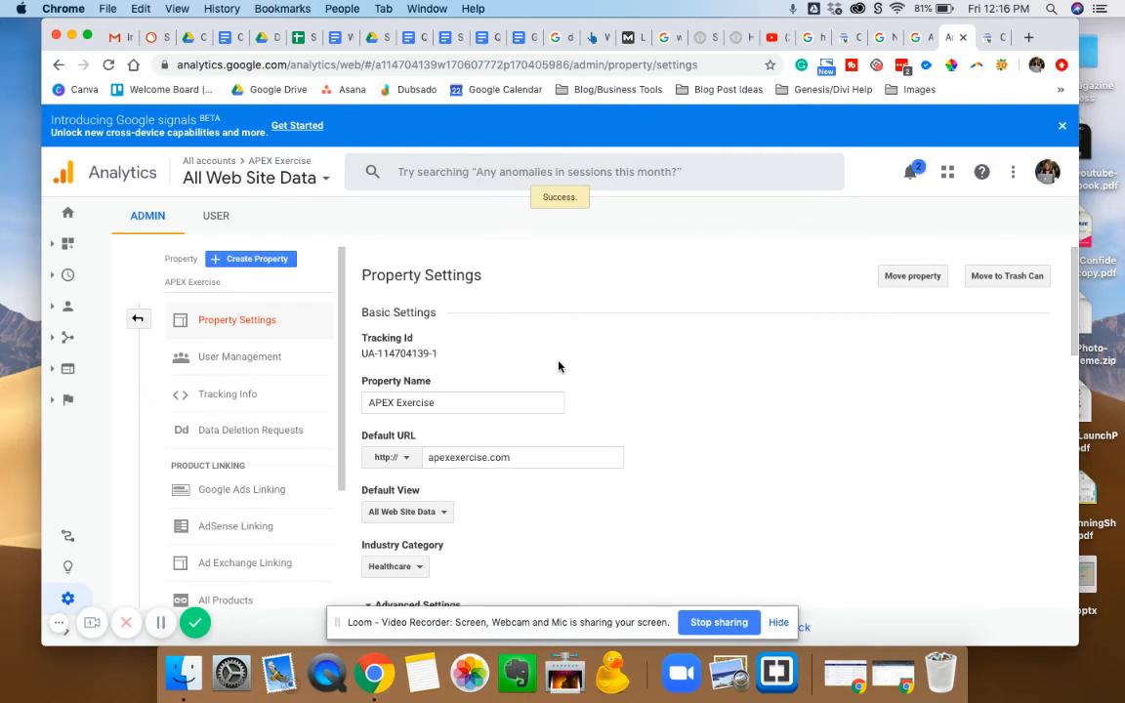
mouse_move(195, 625)
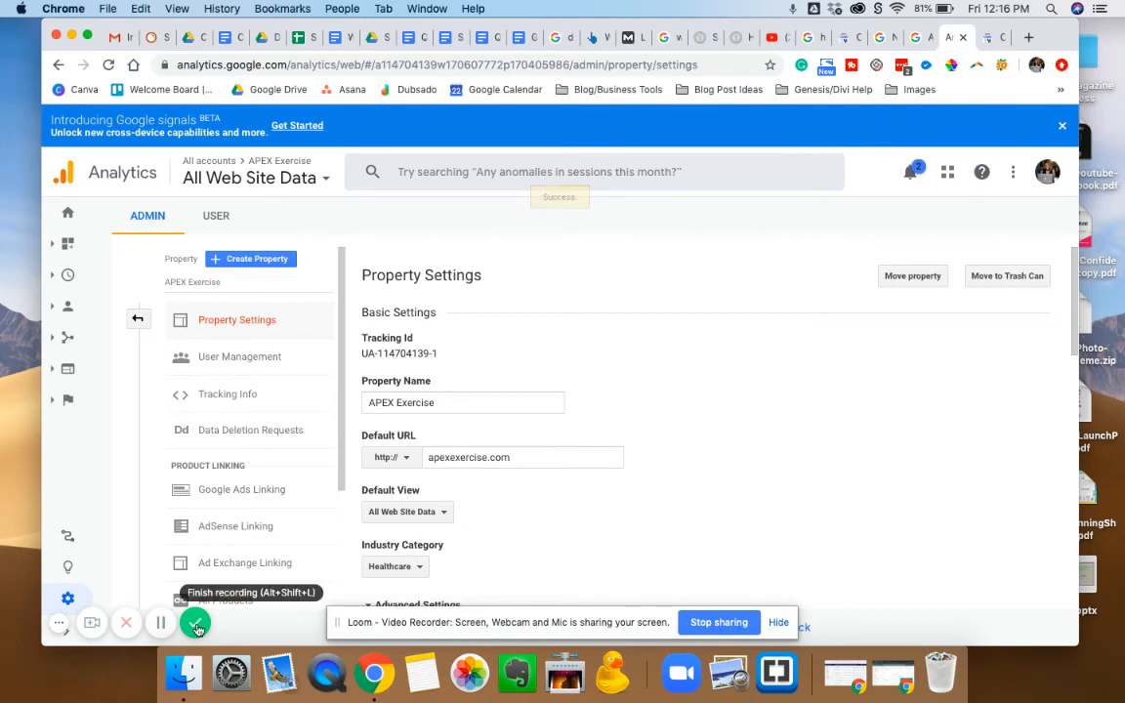